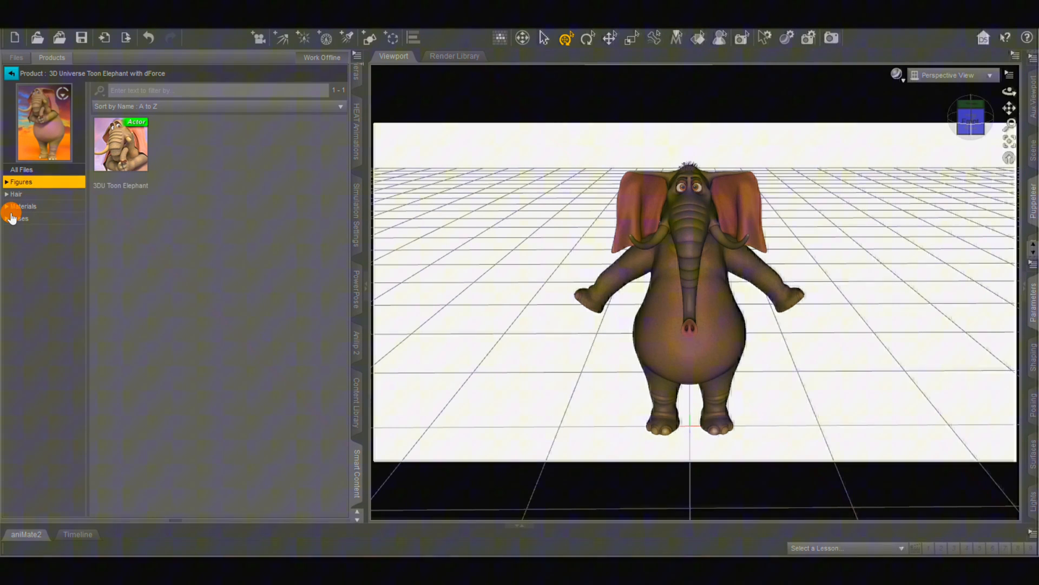
- Apply the 3DU Toon Elephant Pose 01 preset to the whole figure, then Pose 04
left_click(18, 218)
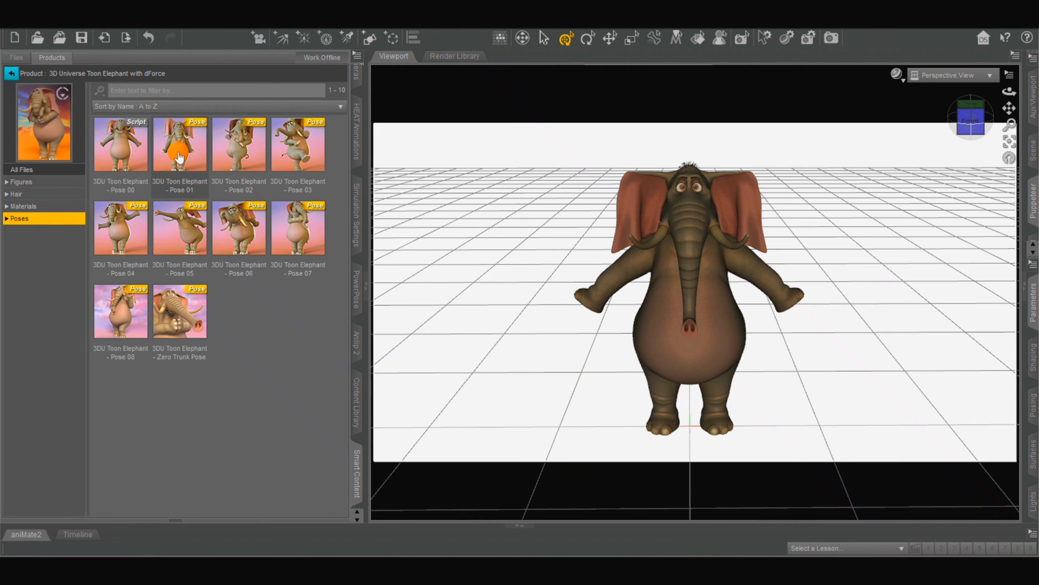
double_click(179, 144)
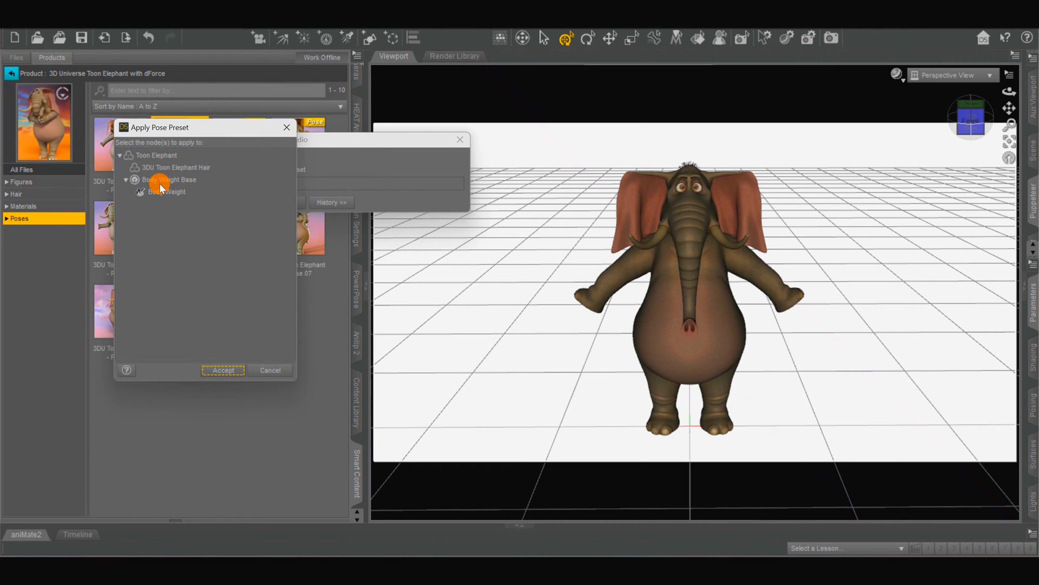
left_click(156, 154)
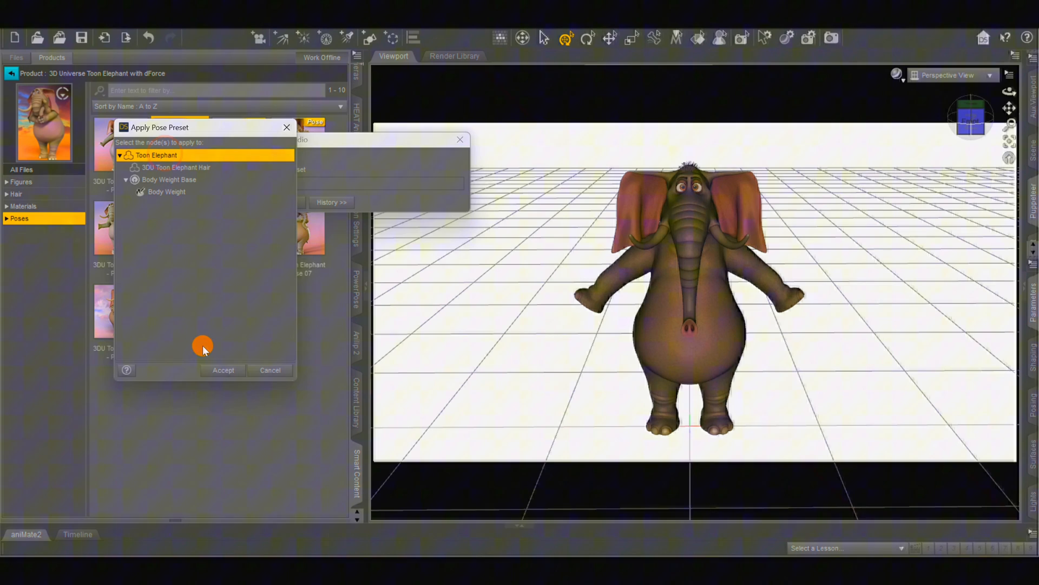
left_click(222, 369)
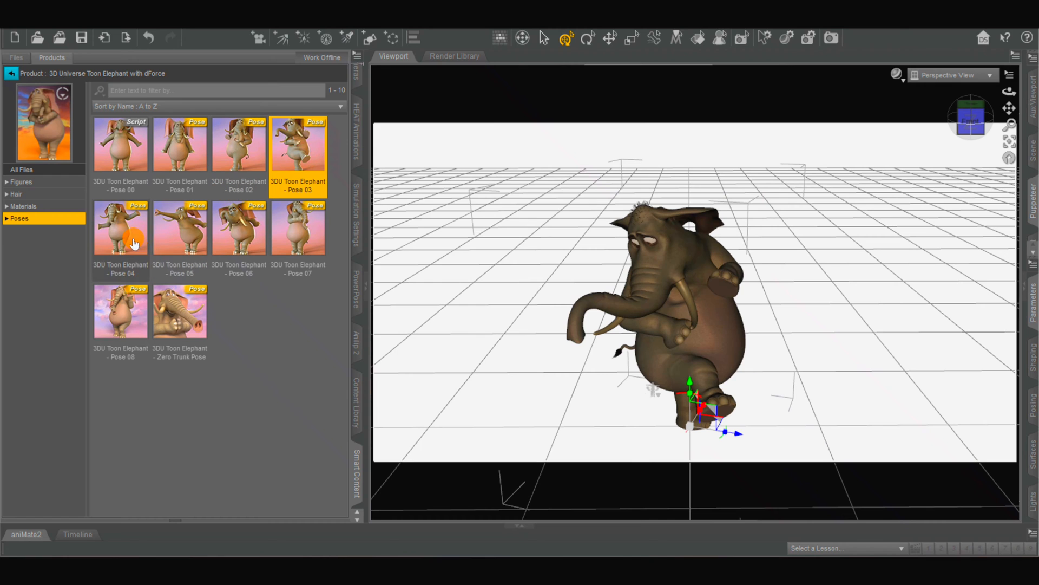
double_click(179, 227)
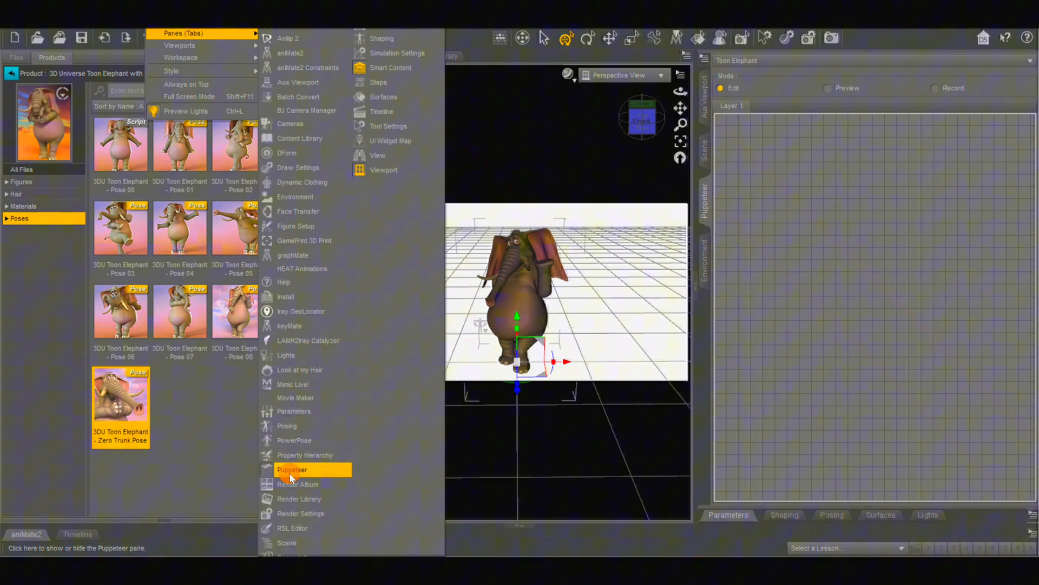
mouse_move(314, 152)
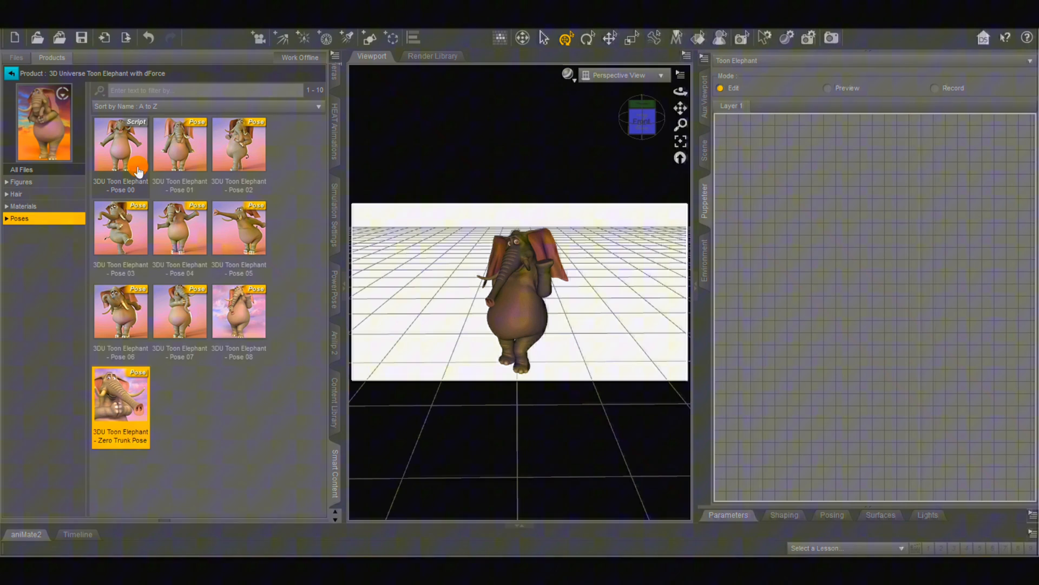
mouse_move(120, 142)
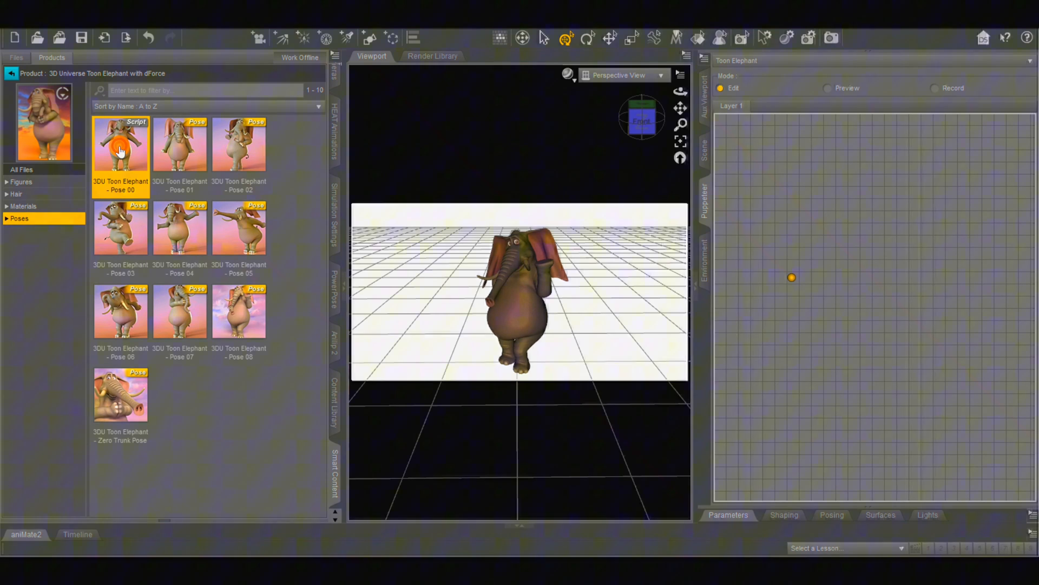
- Apply the Pose 00 arms-out base pose and add a second Puppeteer grid point
left_click(120, 145)
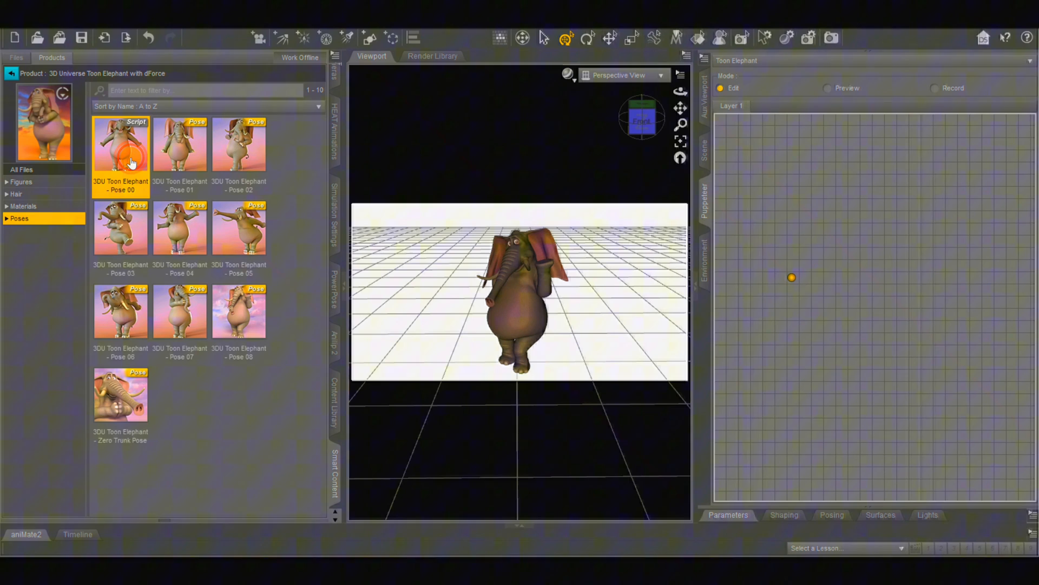
left_click(706, 158)
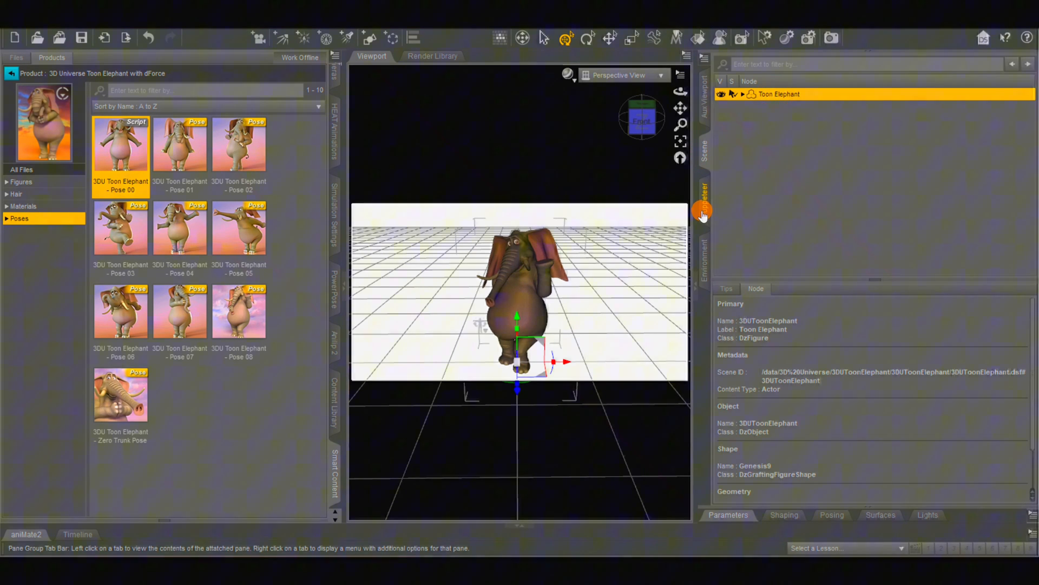
left_click(703, 213)
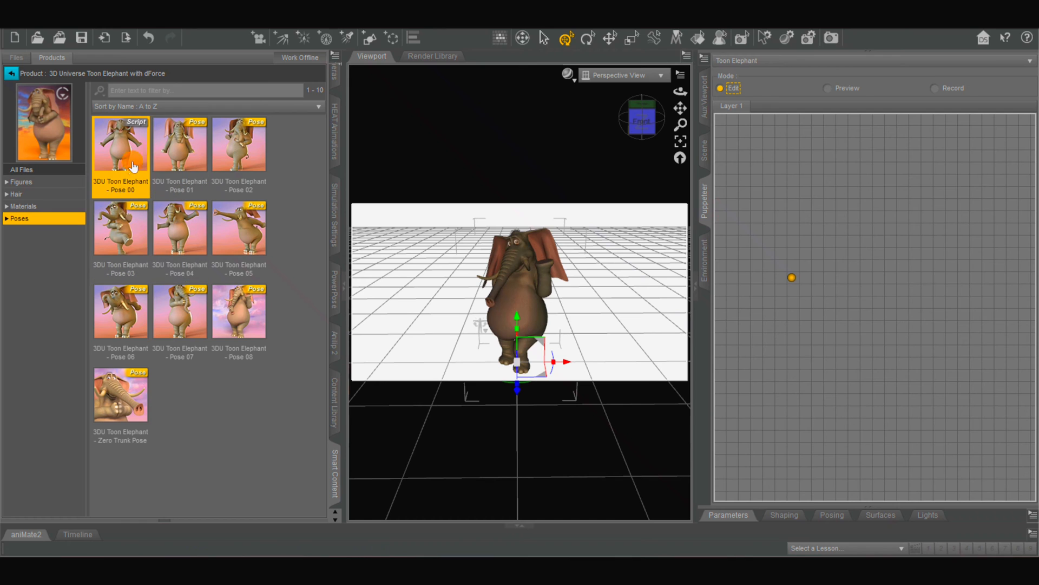
double_click(179, 145)
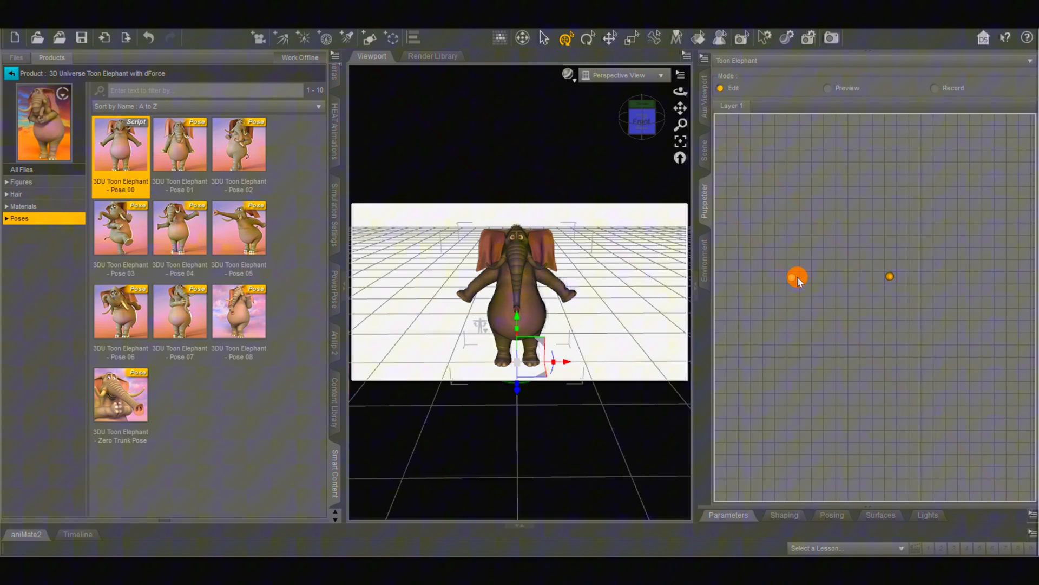
left_click_drag(797, 277, 880, 286)
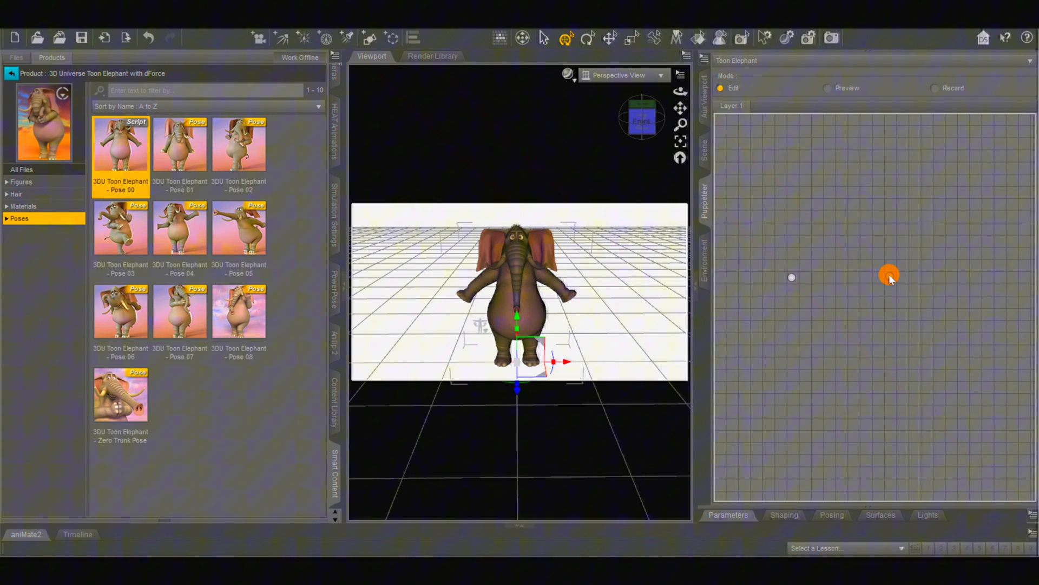
- Review the second pose point's options, apply Pose 04 and select that point
right_click(888, 273)
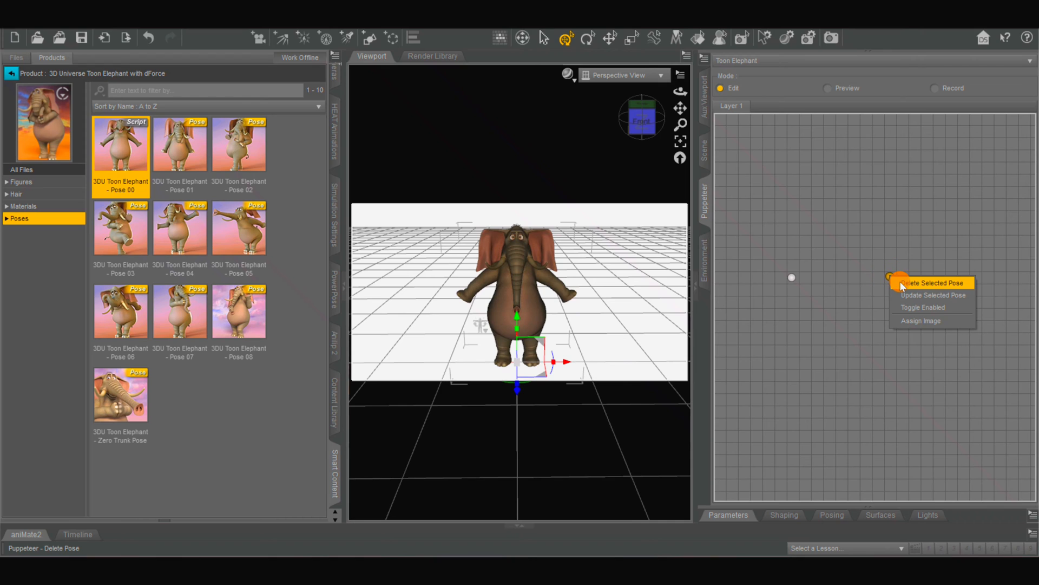
left_click(928, 283)
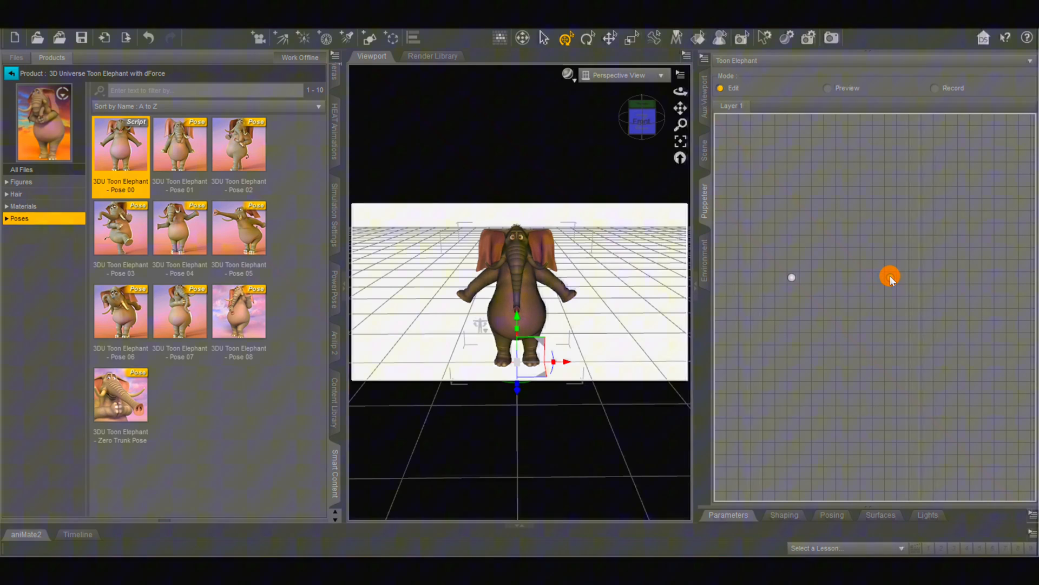
right_click(890, 277)
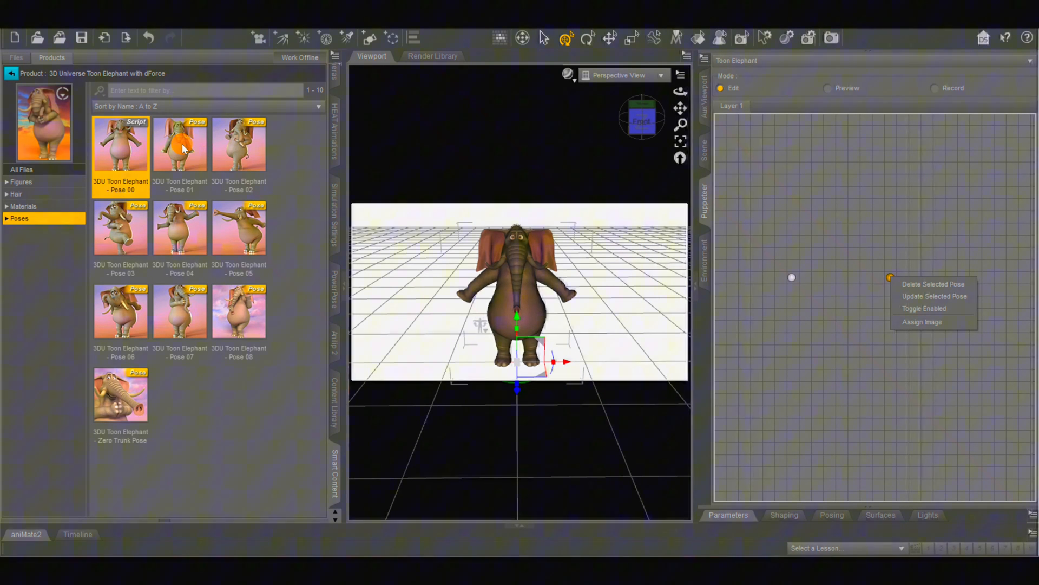
left_click(180, 228)
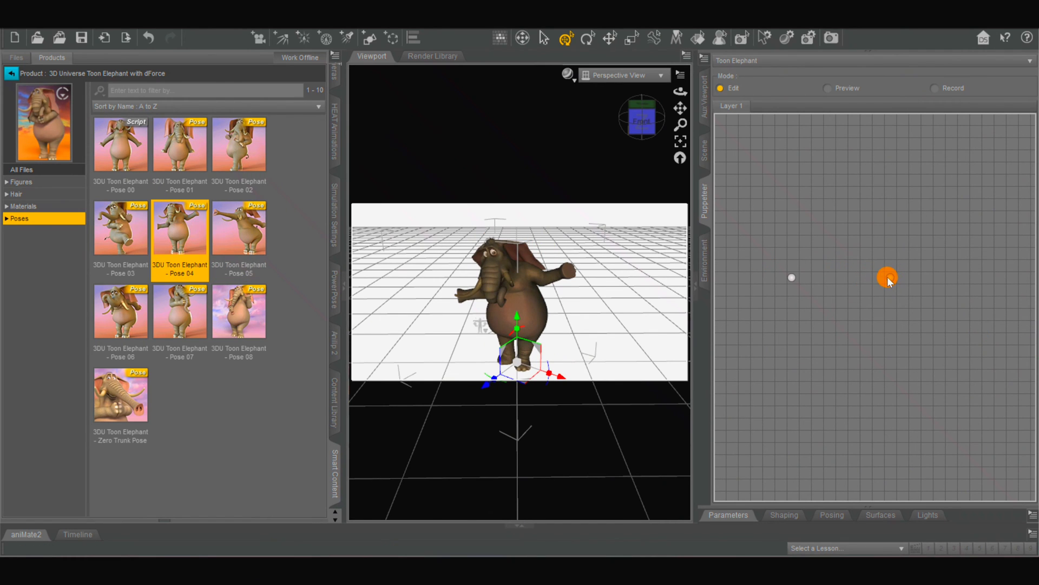
left_click_drag(888, 278, 898, 296)
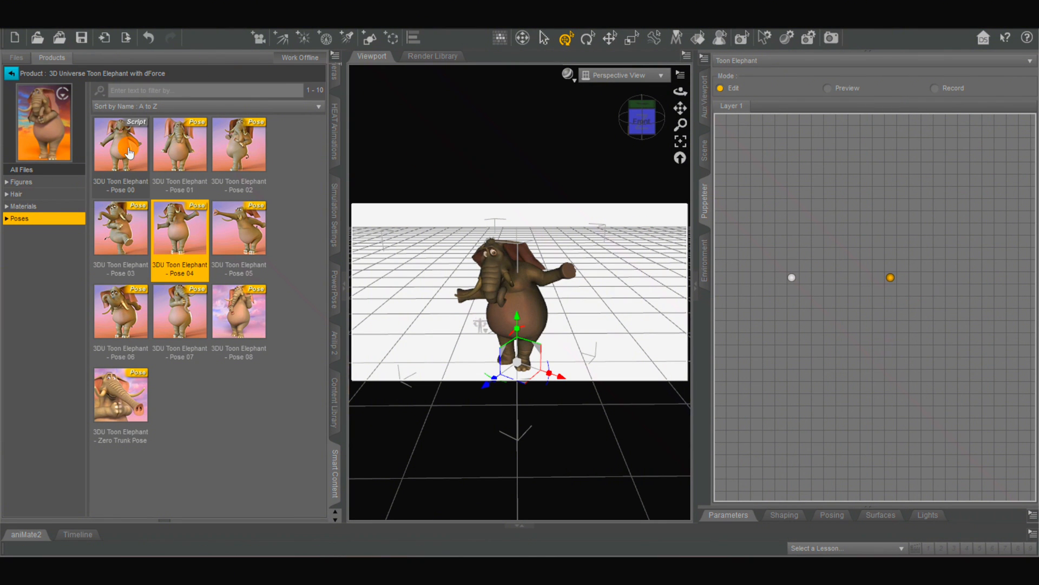
- Select the Pose 00 preset and delete the extra Puppeteer pose point
left_click(121, 144)
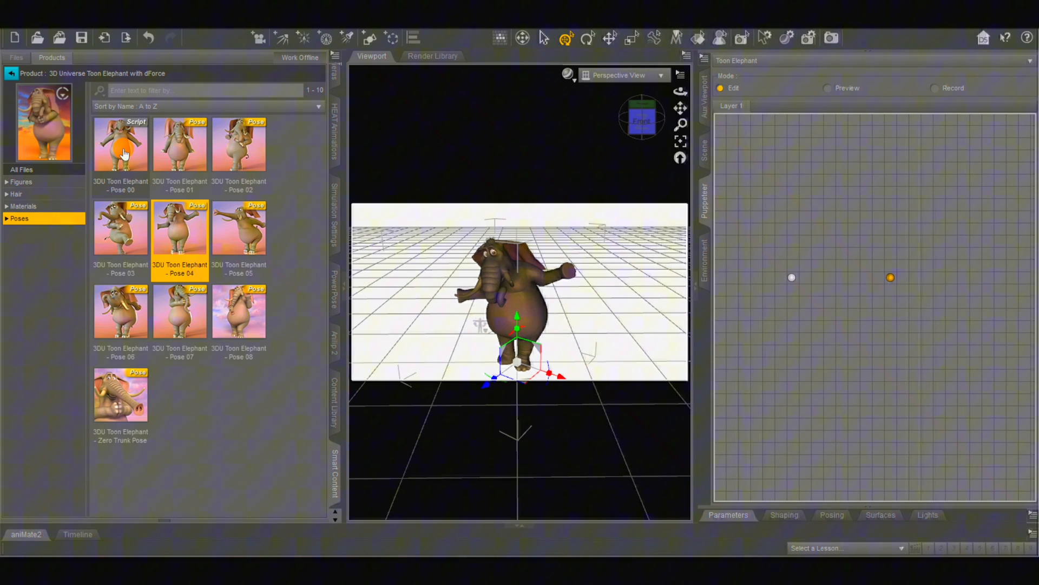
right_click(121, 145)
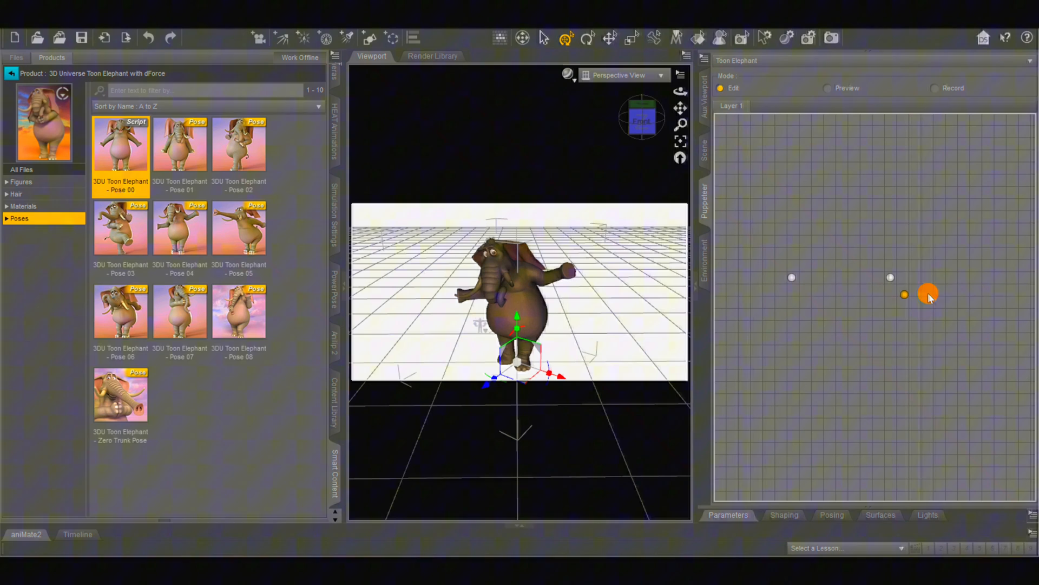
right_click(928, 295)
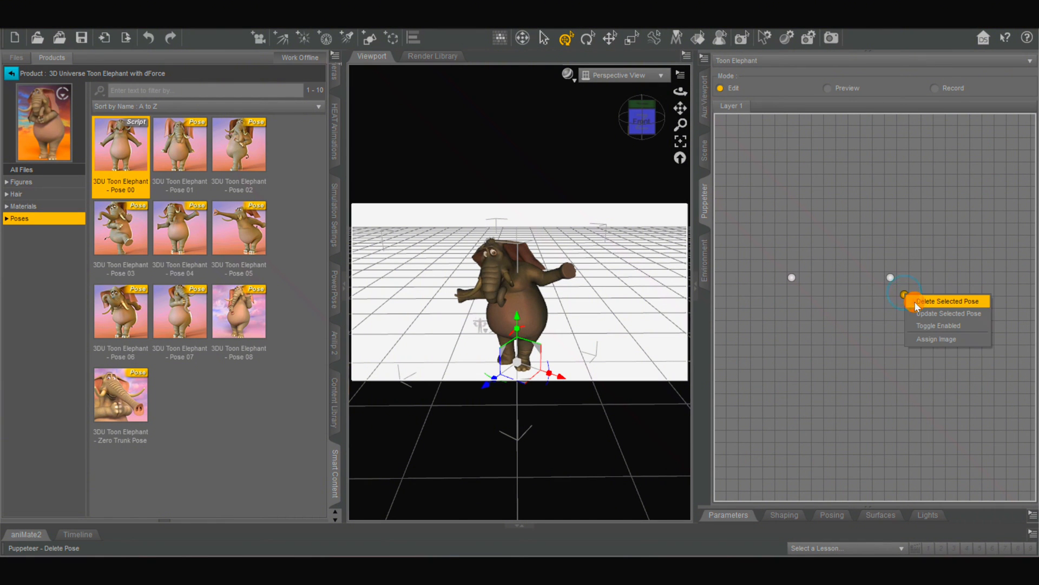
left_click(943, 301)
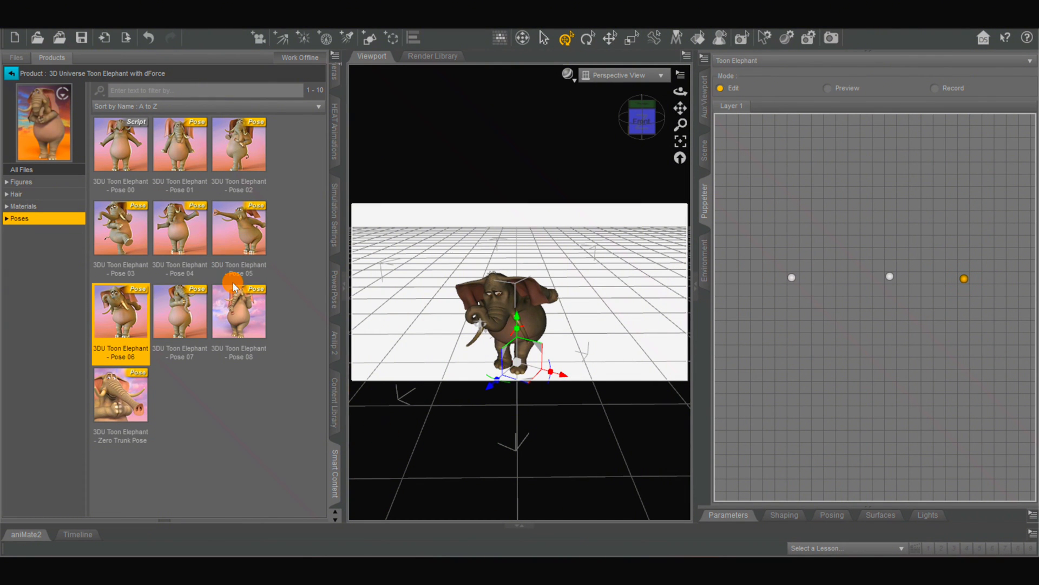
- Apply further presets ending with Pose 02, adding pose points for five in total
left_click(238, 227)
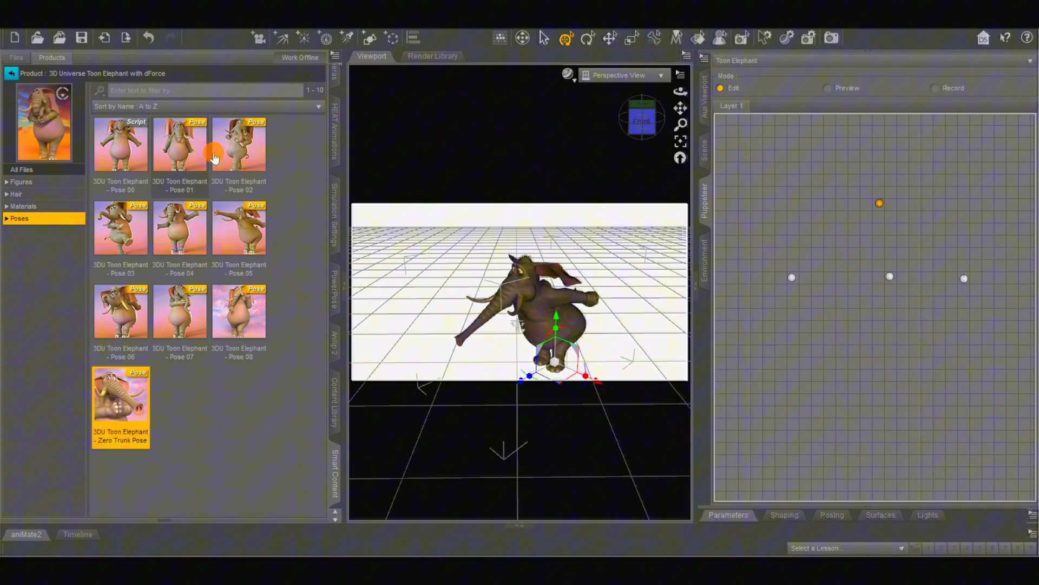
left_click(238, 144)
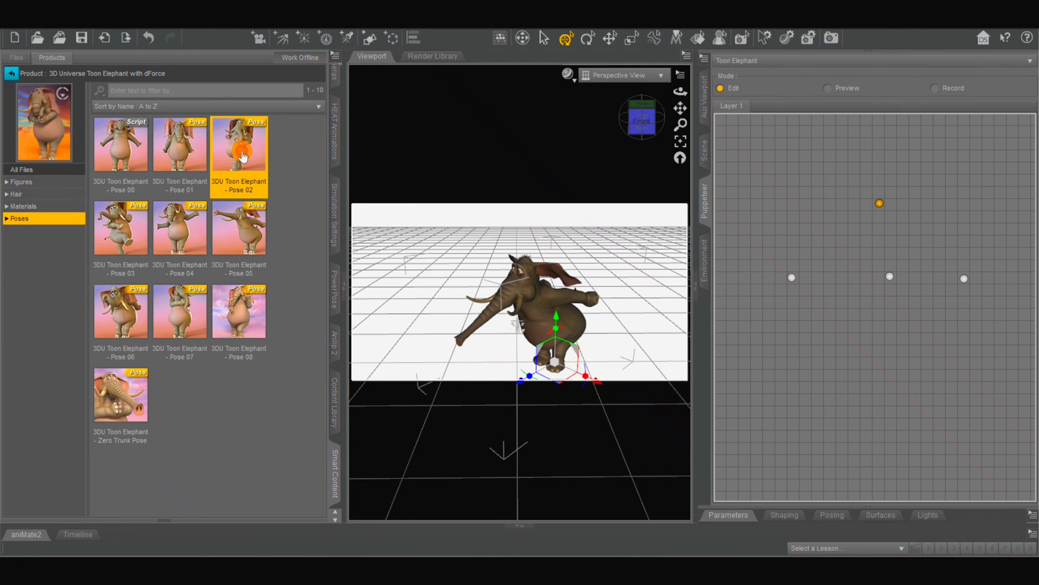
double_click(238, 144)
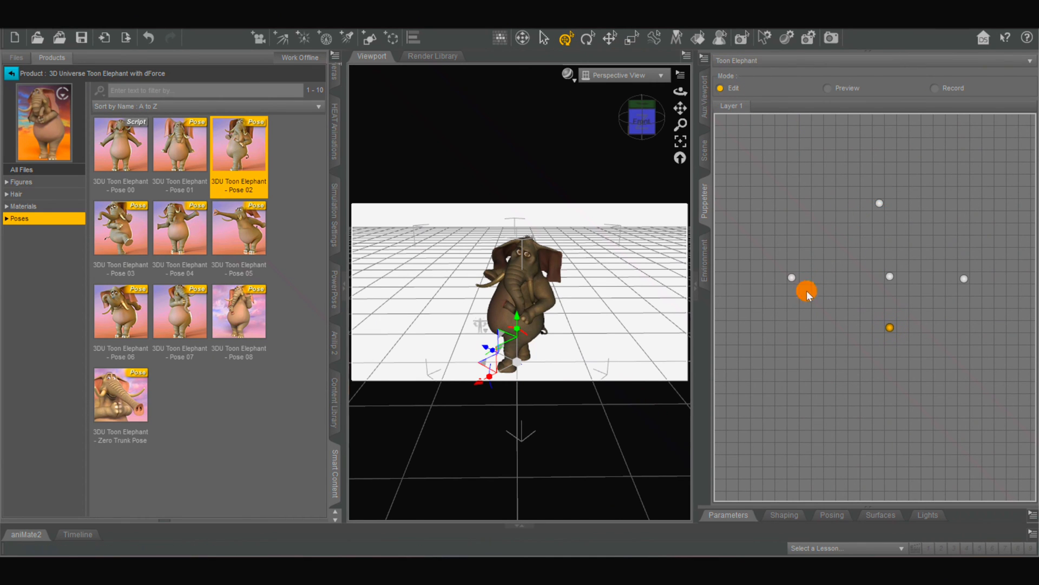
left_click_drag(806, 292, 900, 279)
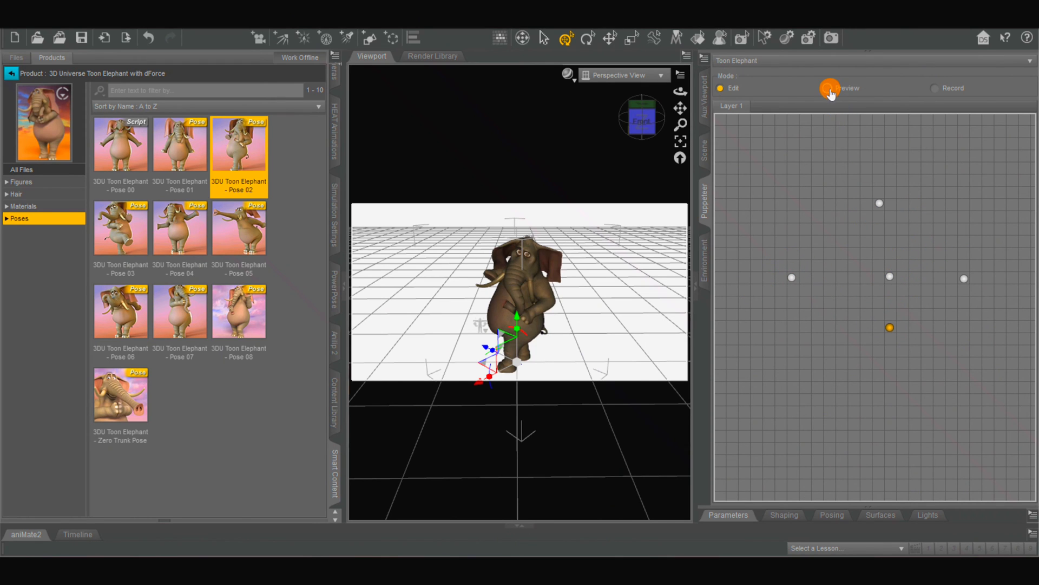
- In Preview mode, drag between dots to see arms-forward, trunk-sideways and blended poses
left_click(827, 88)
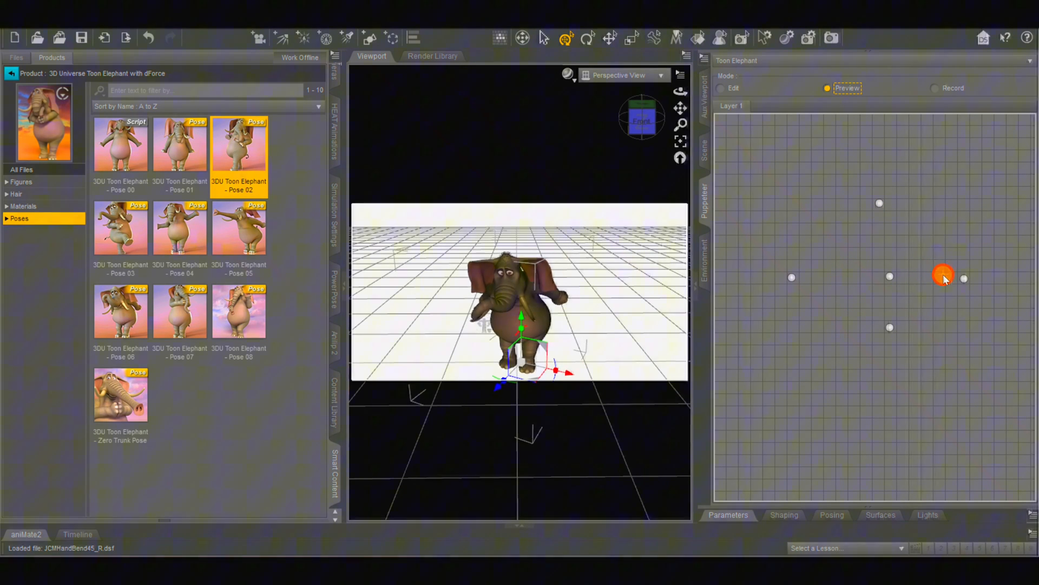
left_click_drag(942, 277, 799, 257)
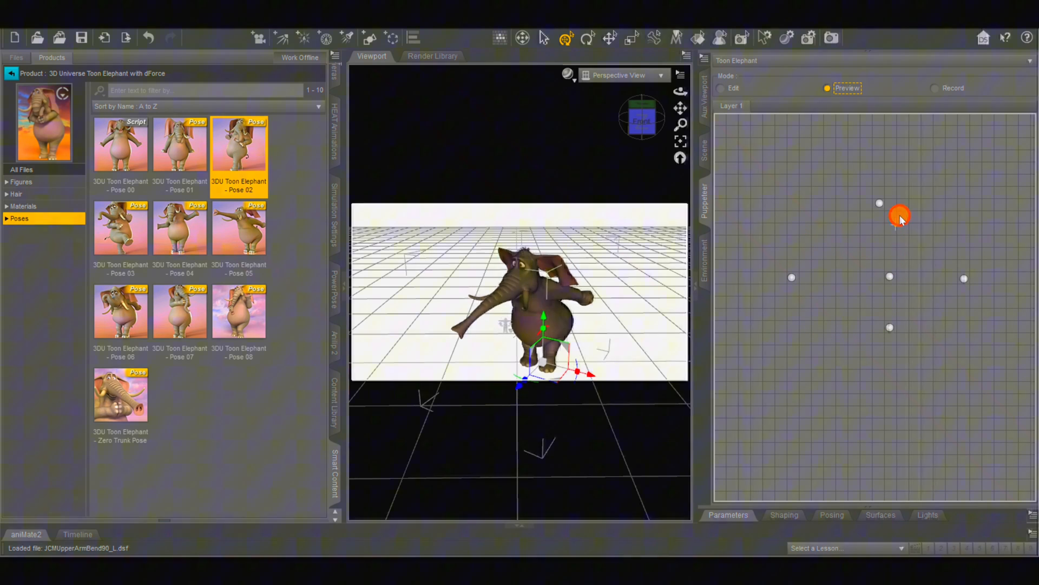
left_click_drag(900, 216, 873, 322)
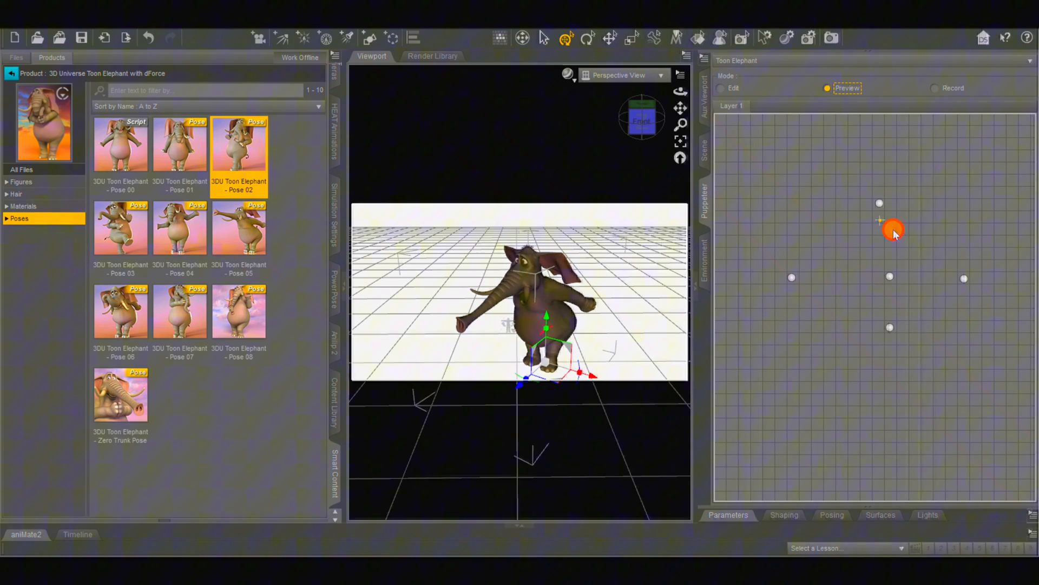
left_click_drag(893, 230, 939, 271)
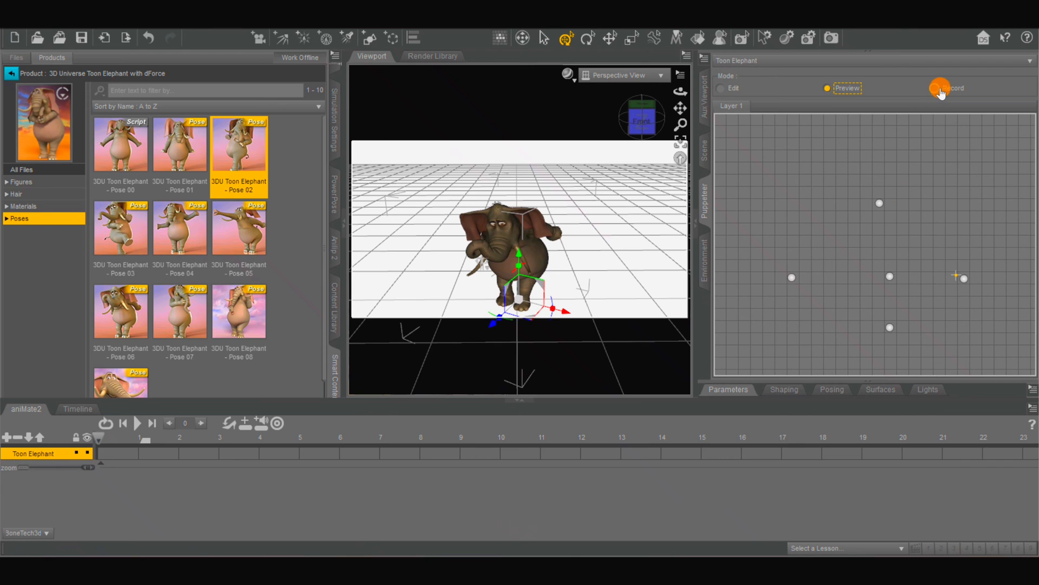
- Record trunk-stretch, leg-lift and return-to-standing motions in Puppeteer Record mode
left_click(935, 88)
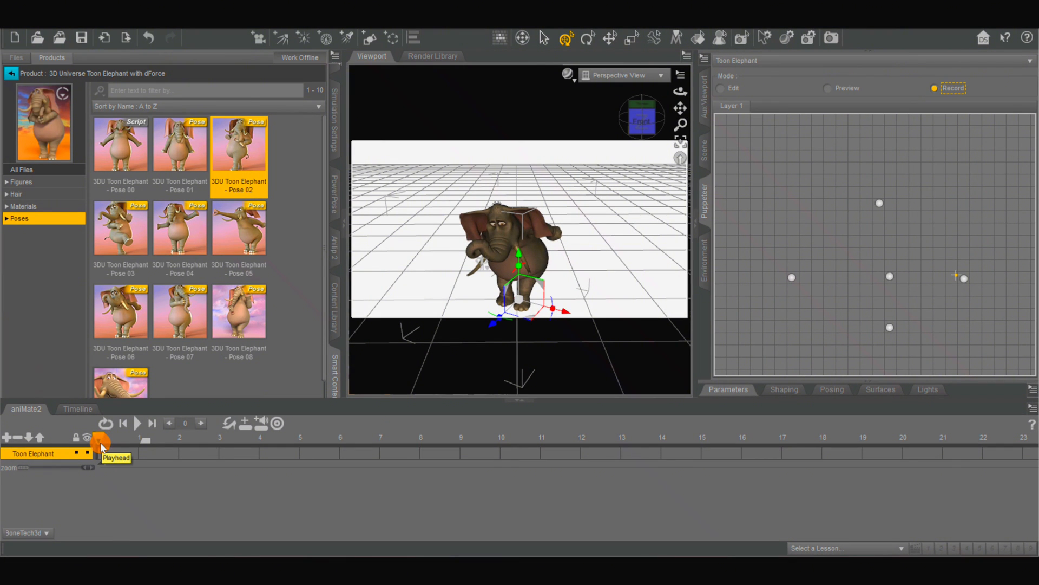
left_click_drag(100, 441, 248, 441)
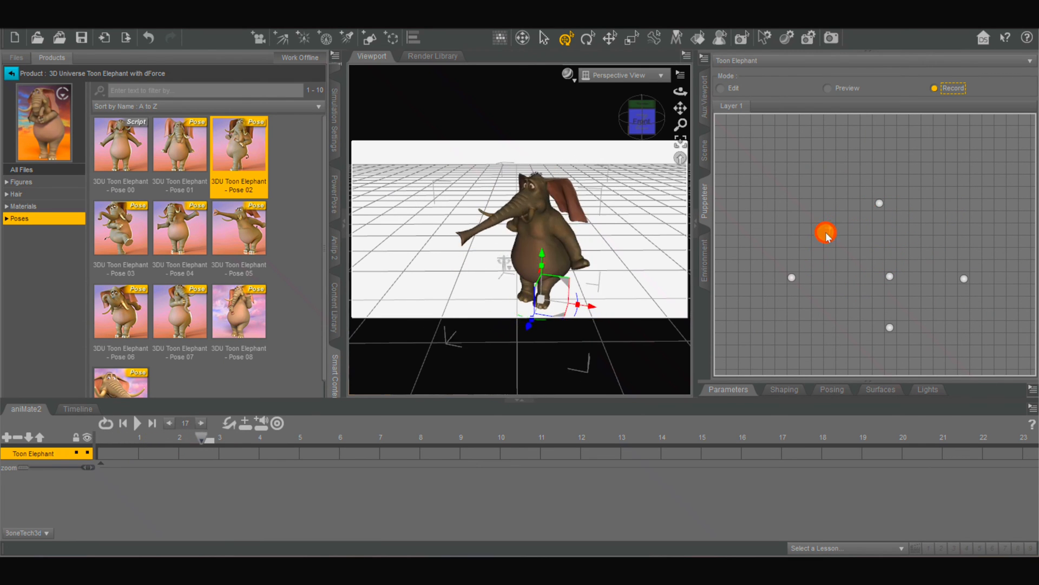
left_click_drag(826, 233, 963, 147)
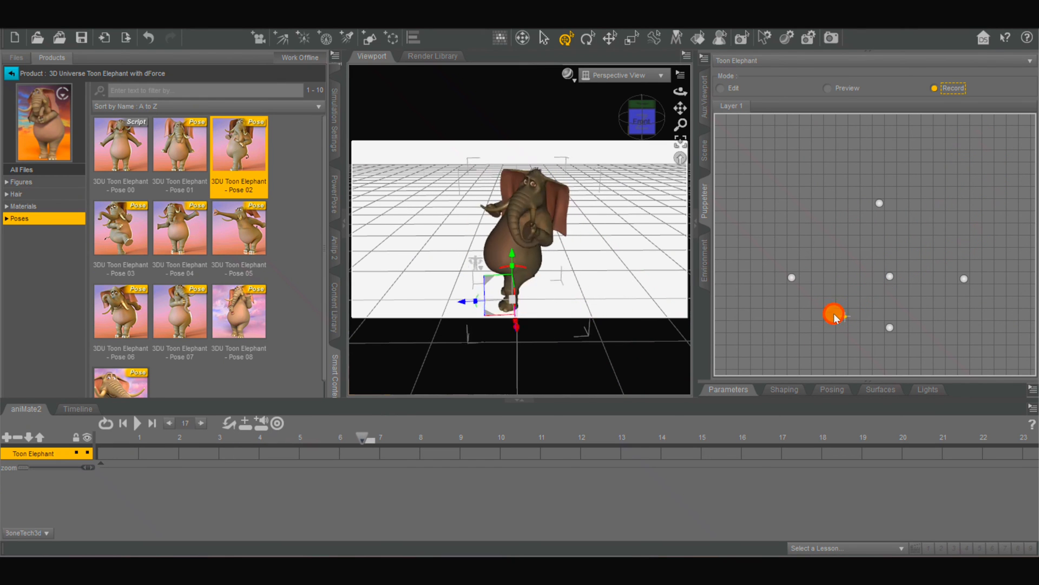
left_click_drag(834, 313, 889, 278)
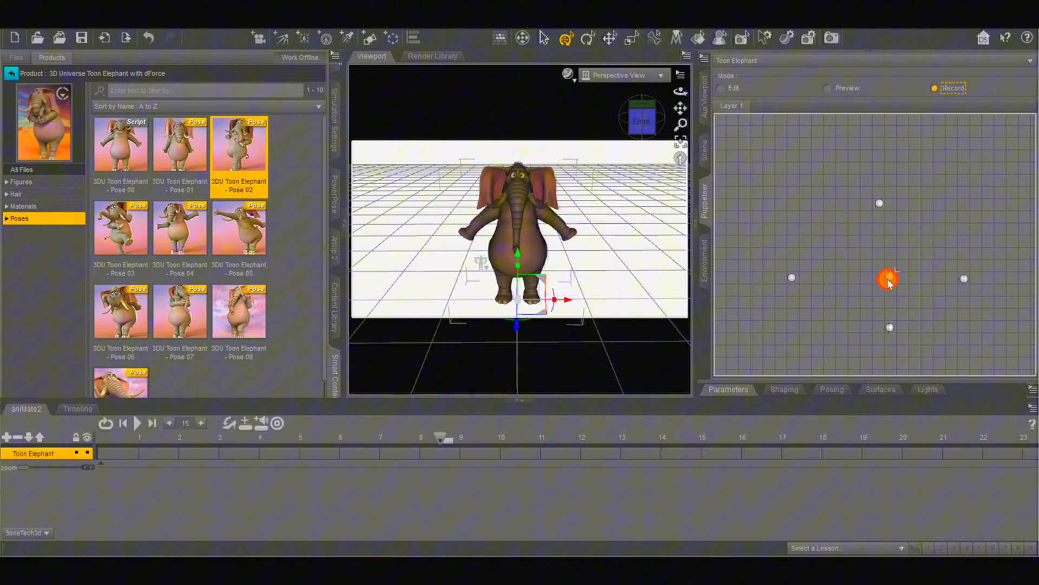
left_click_drag(889, 277, 877, 327)
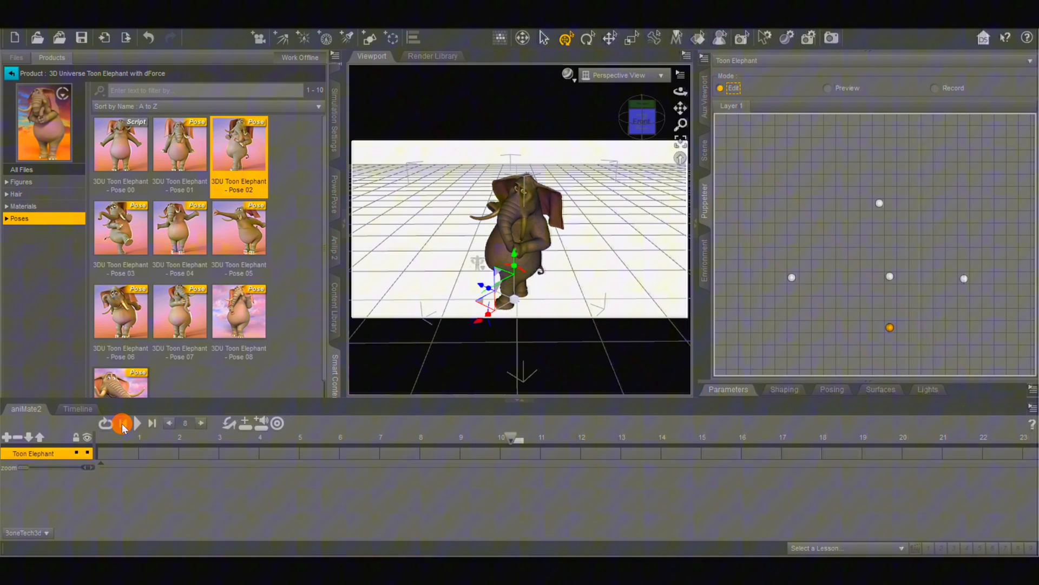
- Stop the animation, return to aniMate2 and play back the 310-frame recording
left_click(76, 409)
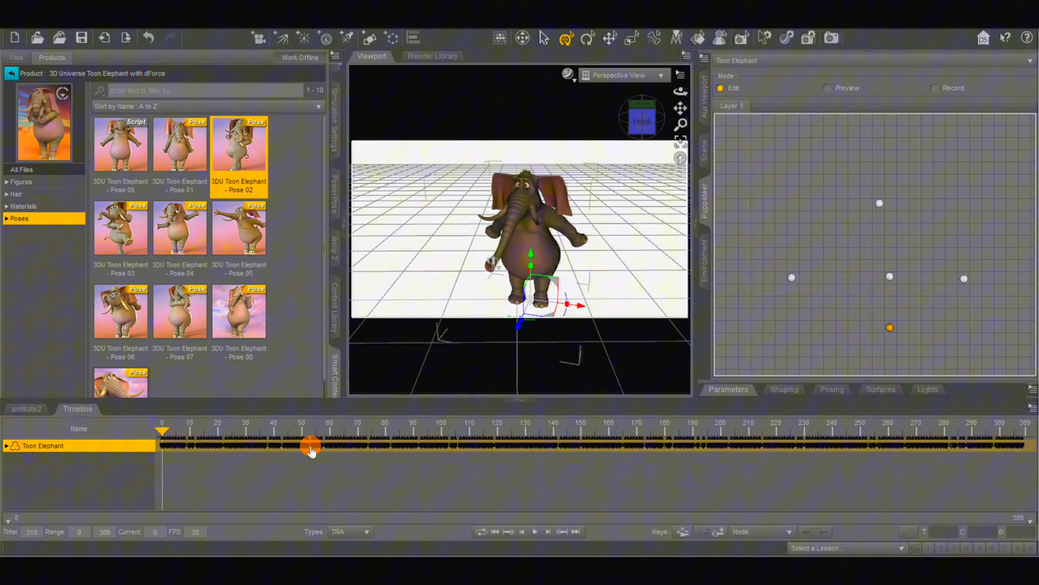
left_click(24, 410)
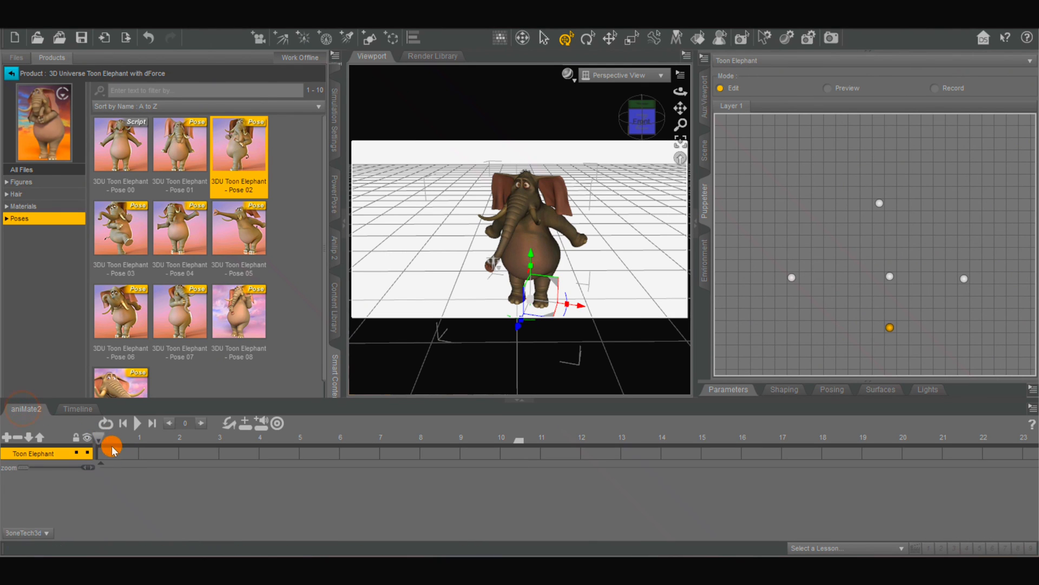
left_click(136, 423)
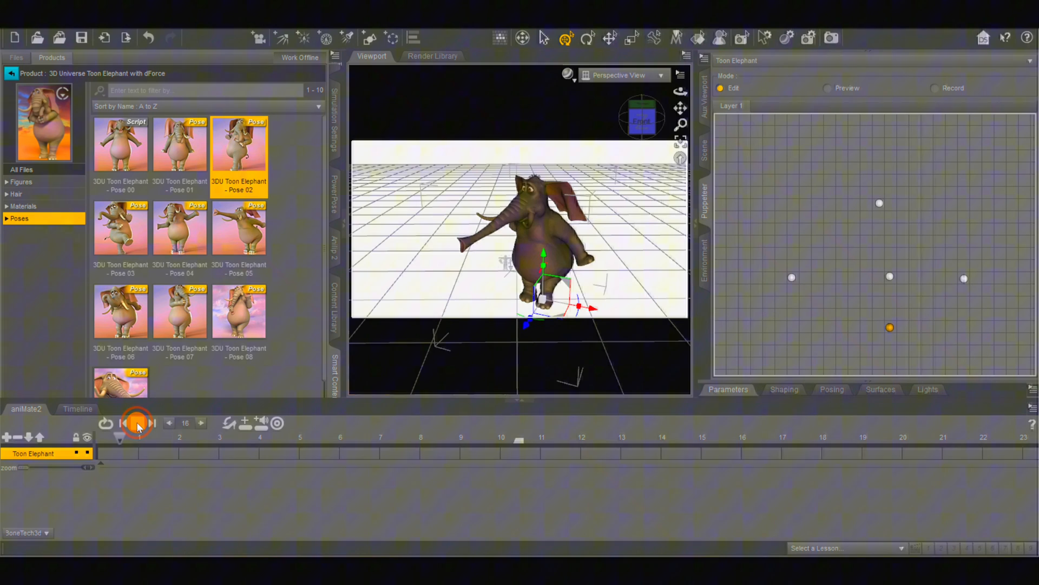
left_click(136, 423)
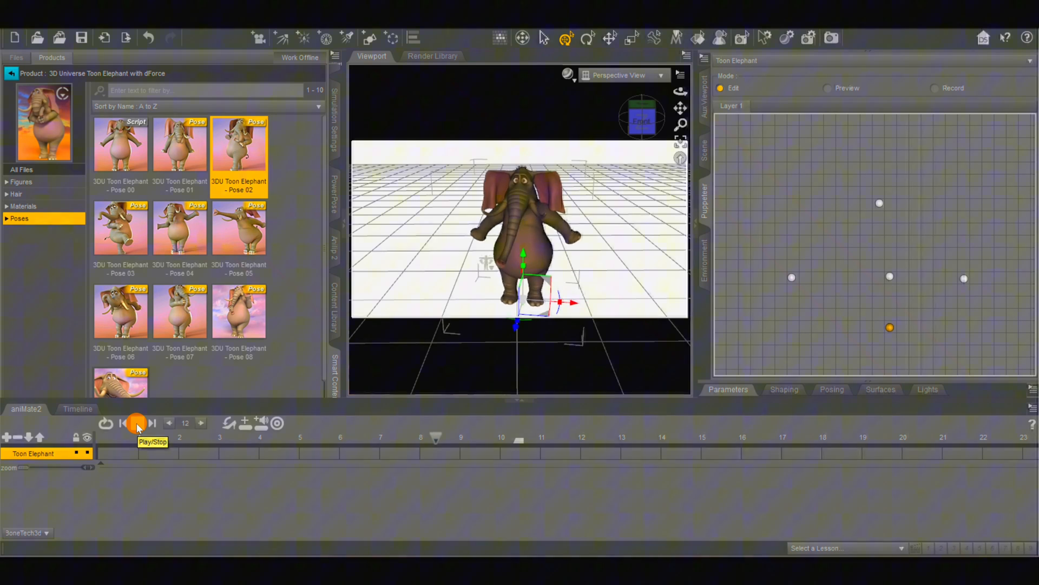
left_click(137, 422)
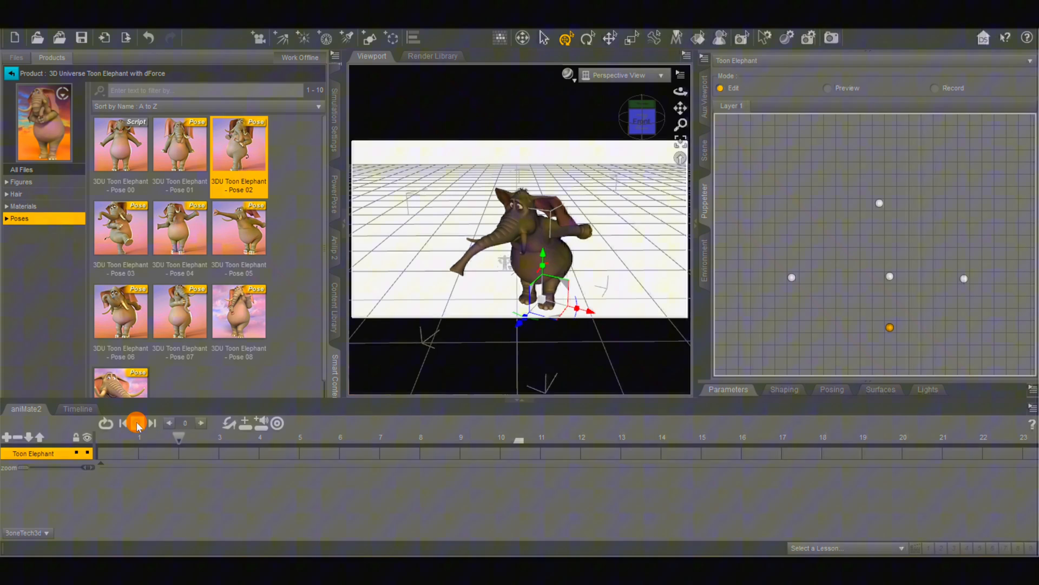
- Stop playback and create an aniBlock from Studio keyframes with Direct Copy, all keyframe types
left_click(137, 422)
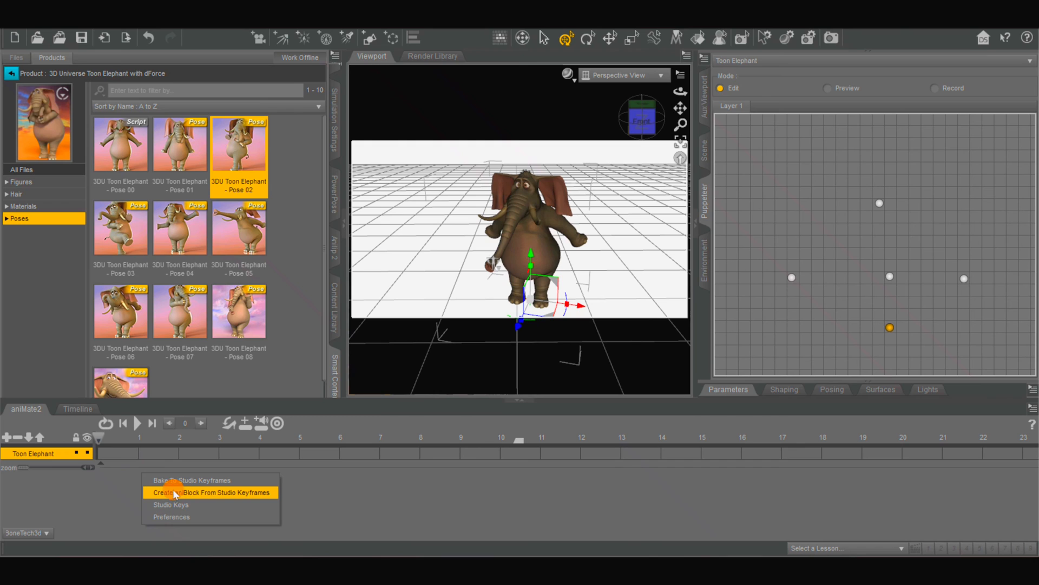
left_click(210, 492)
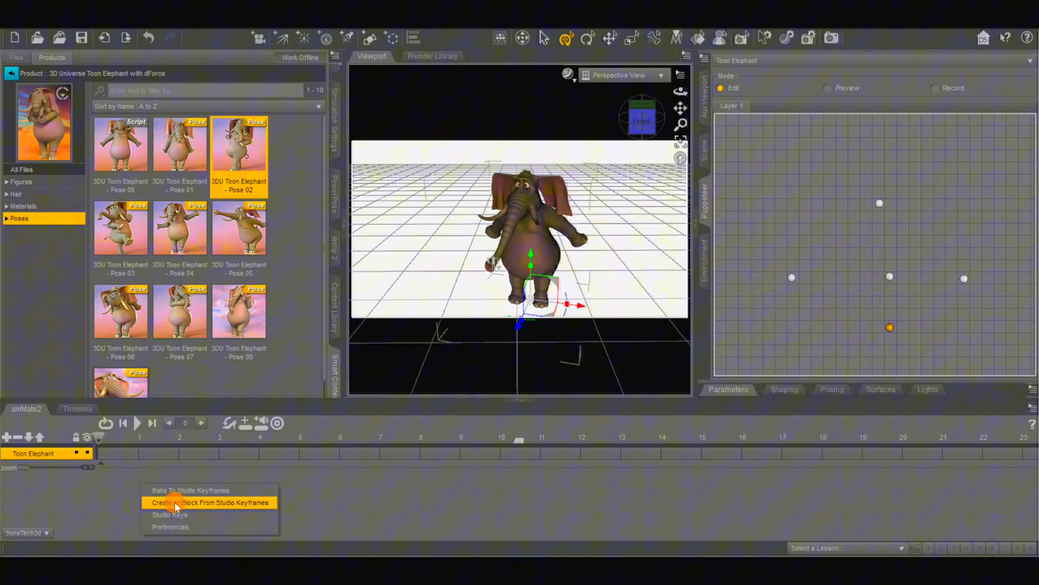
left_click(209, 502)
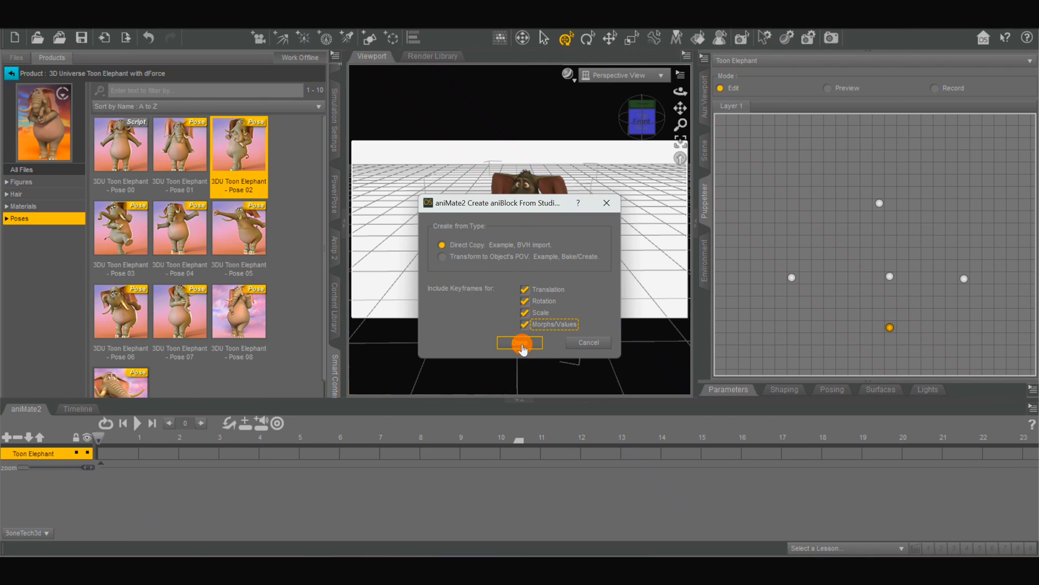
left_click(519, 342)
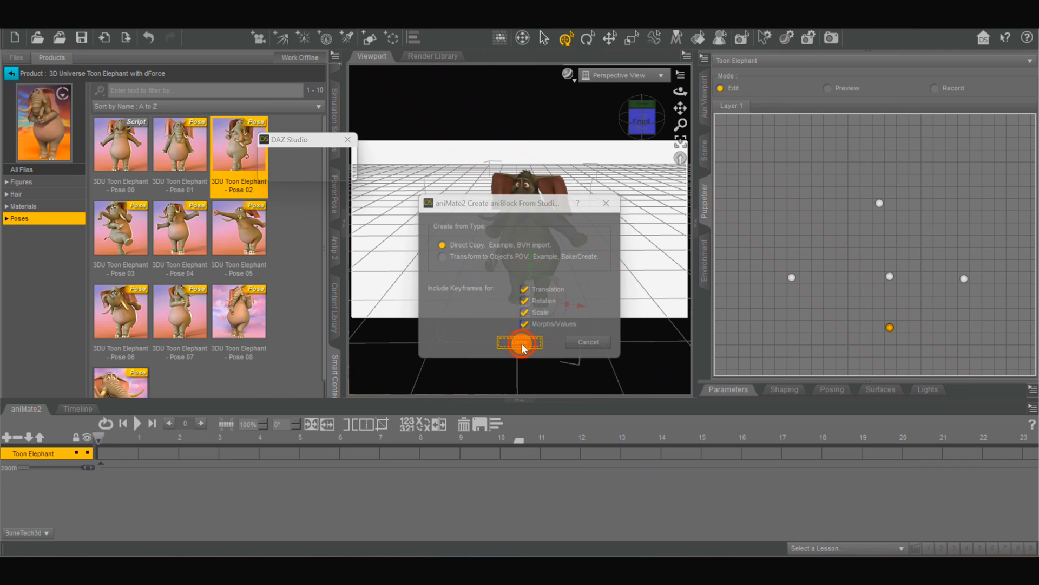
left_click(519, 342)
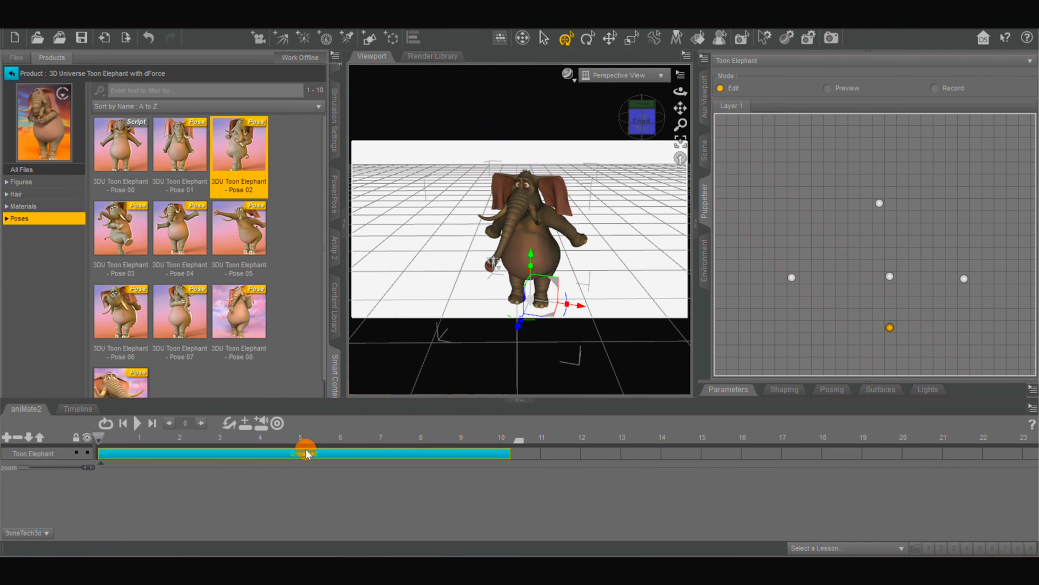
- Select the new unnamed aniBlock and rename it 'Test Aniation'
left_click_drag(304, 453, 291, 457)
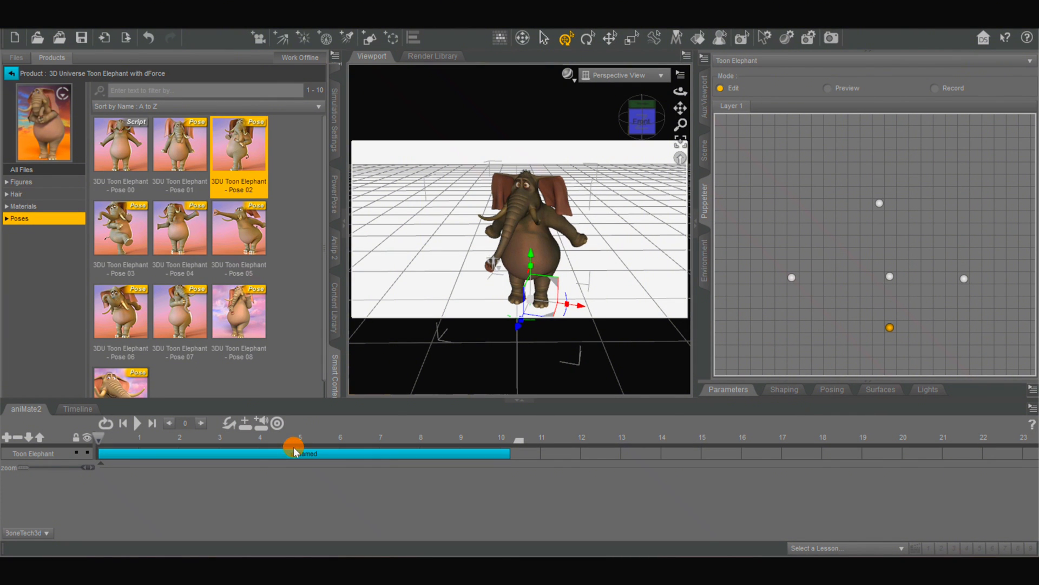
right_click(298, 452)
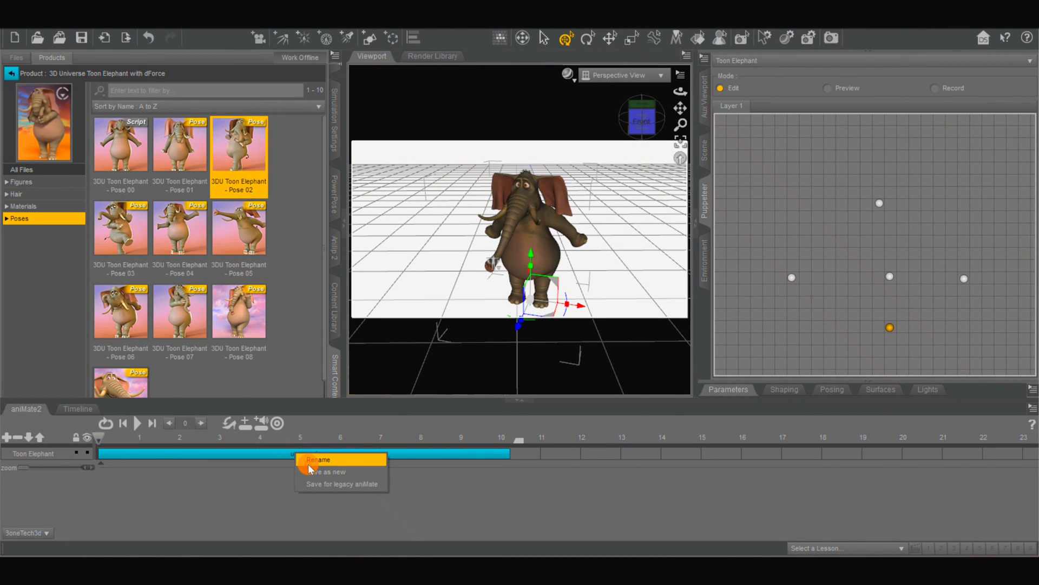
left_click(319, 459)
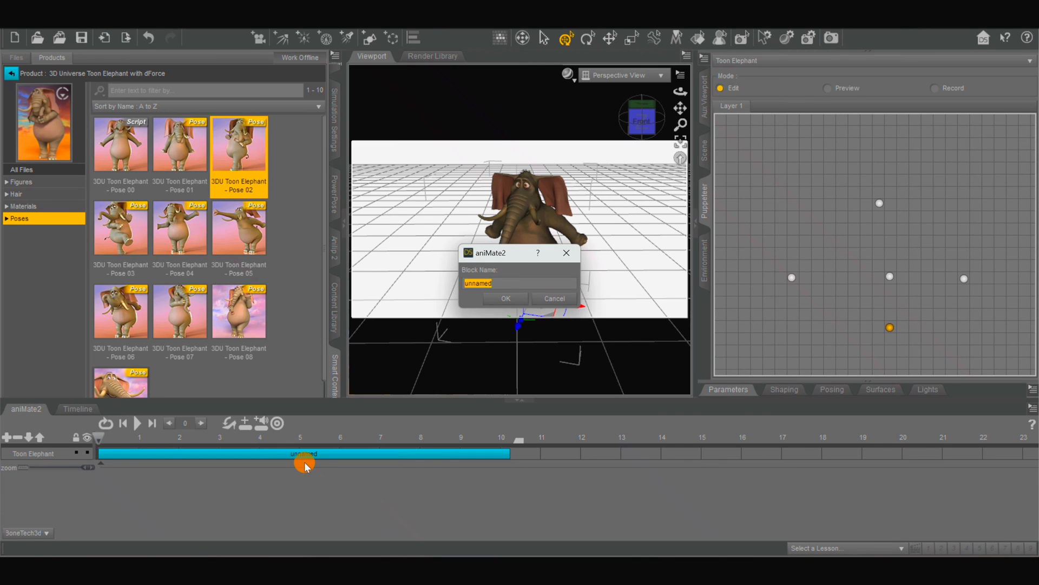
type("1")
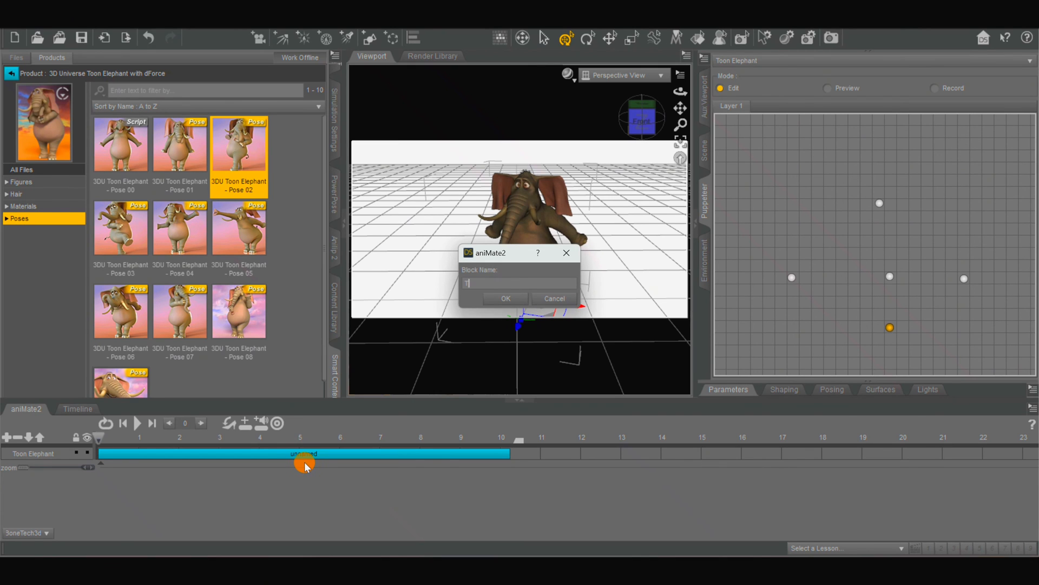
type("Test")
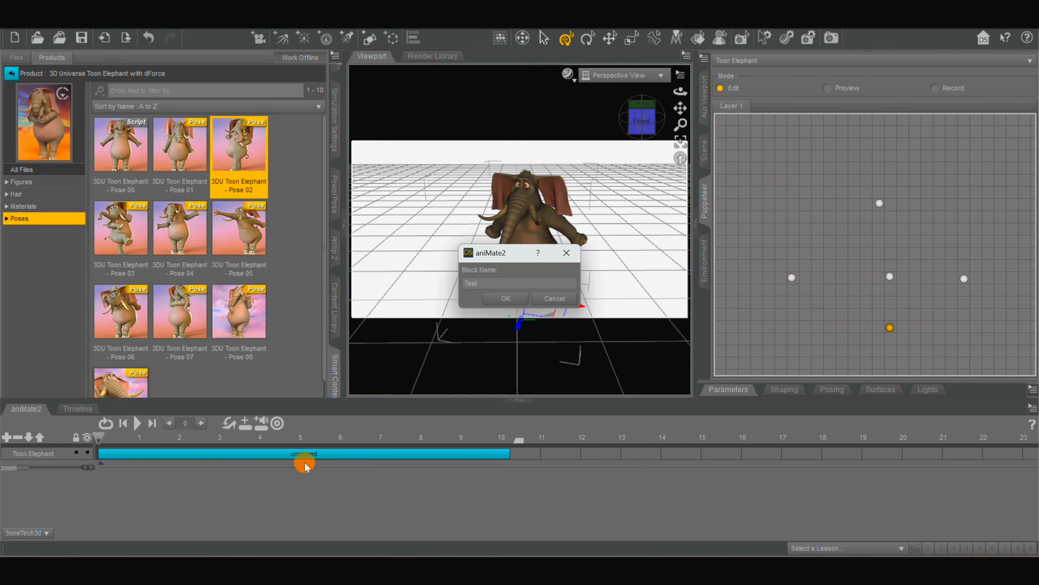
type("Aniati")
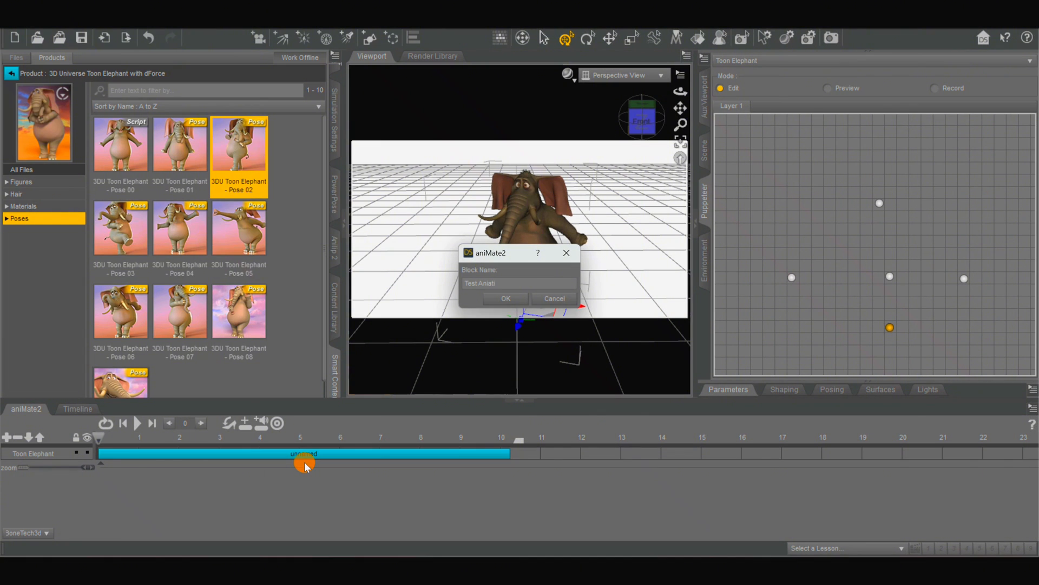
type("on")
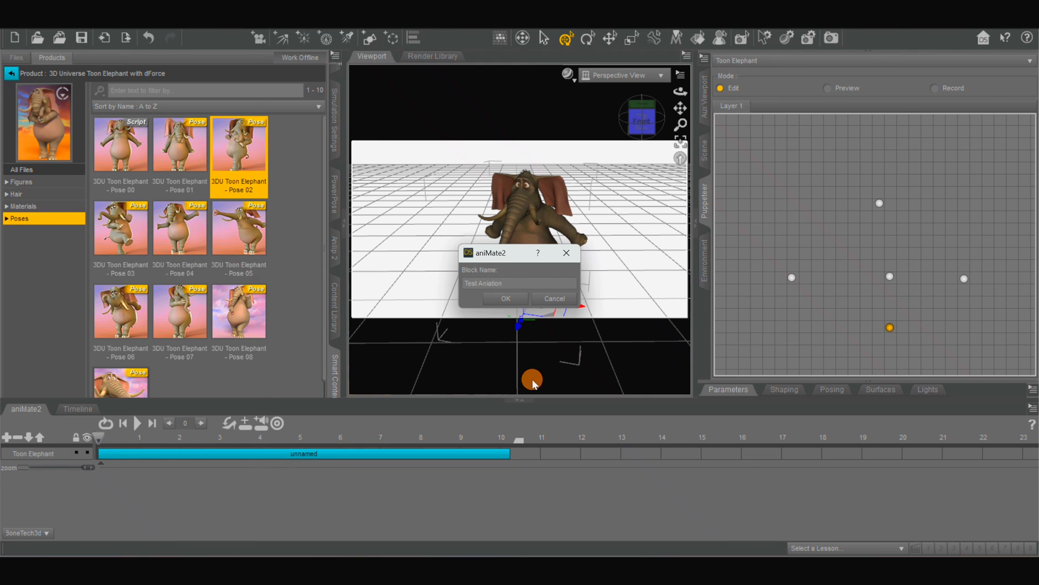
left_click(504, 298)
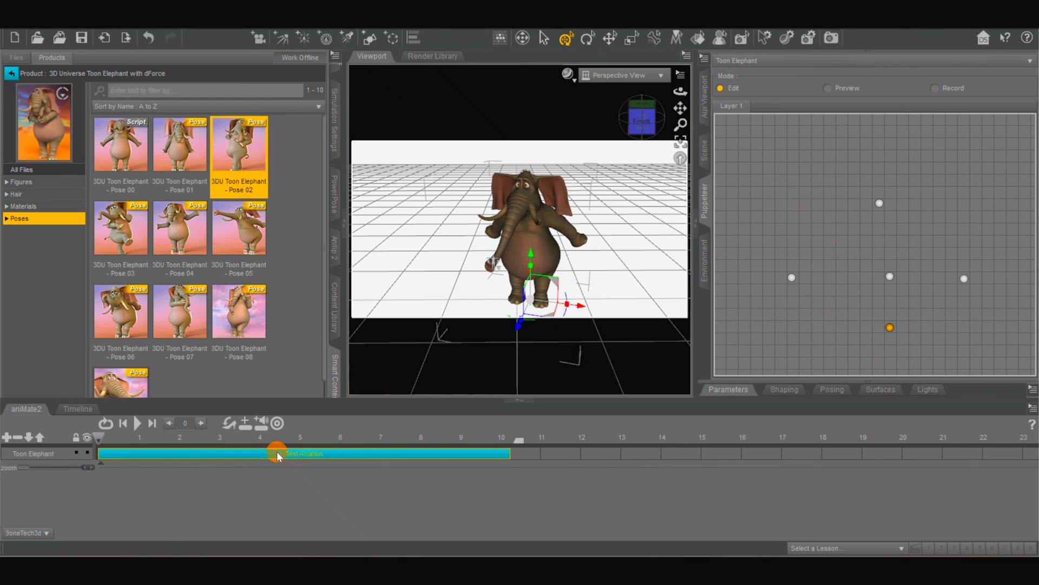
- Choose Save for legacy aniMate on Test Aniation and accept the limitations notice
right_click(277, 453)
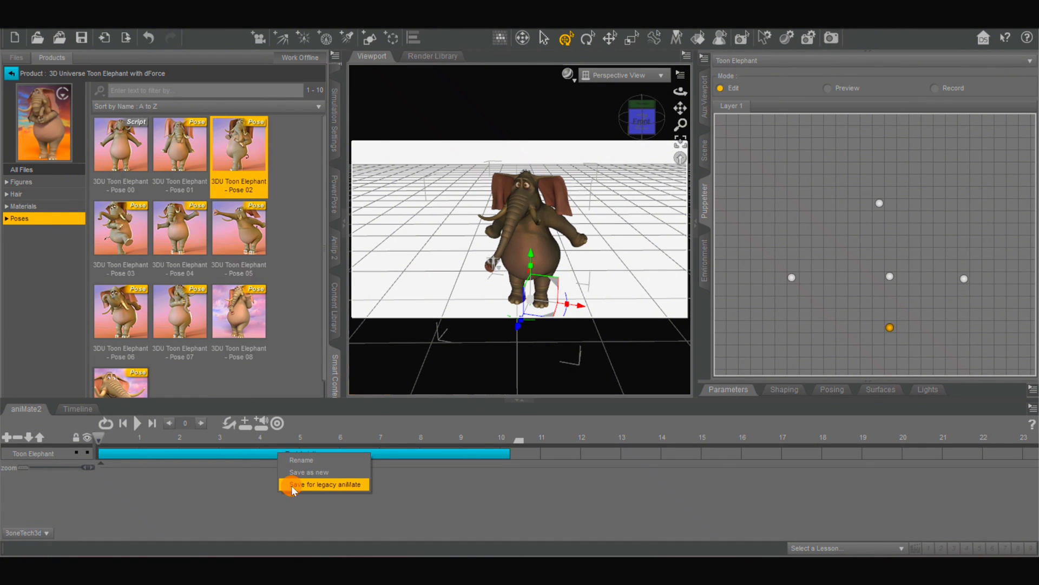
left_click(324, 484)
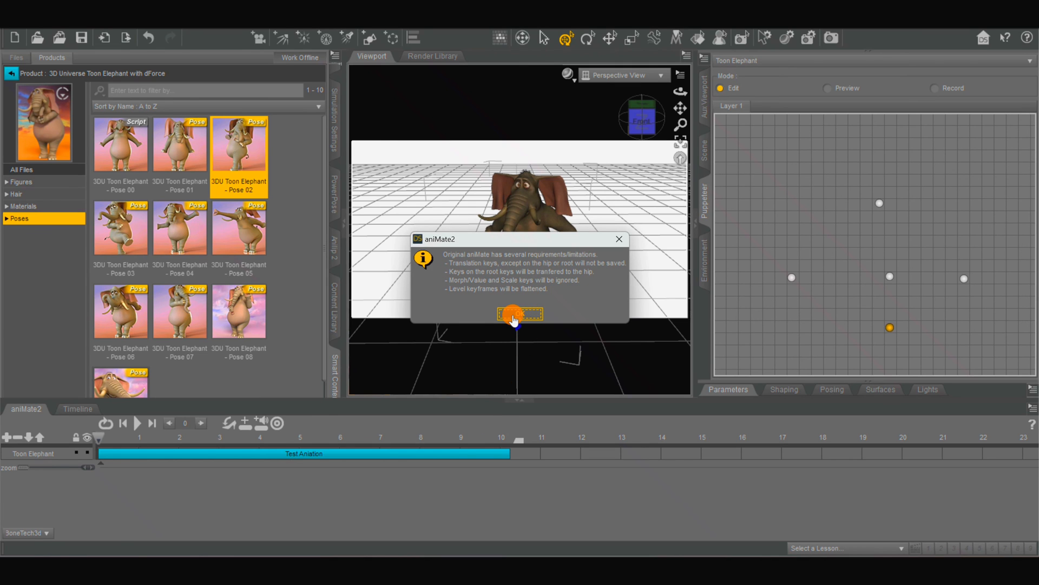
left_click(520, 313)
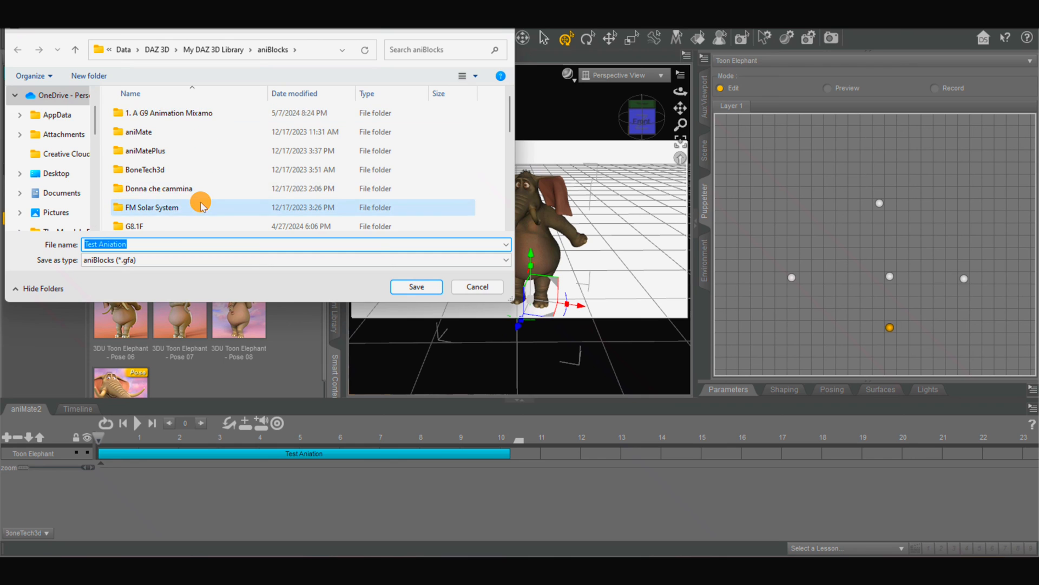
- Create a new 'Test' folder under aniBlocks and save Test Aniation inside it
scroll("down", 3)
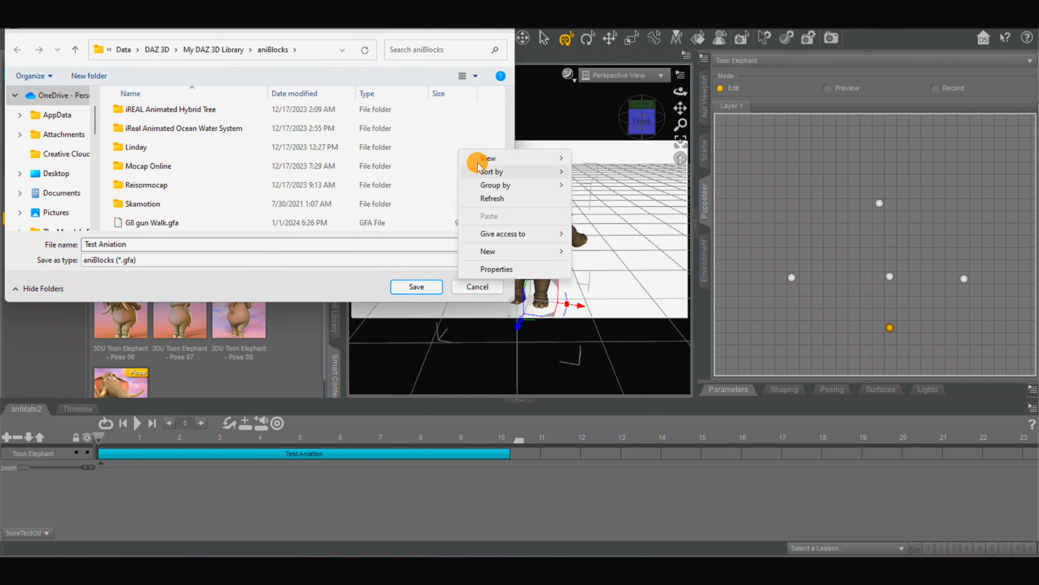
mouse_move(484, 251)
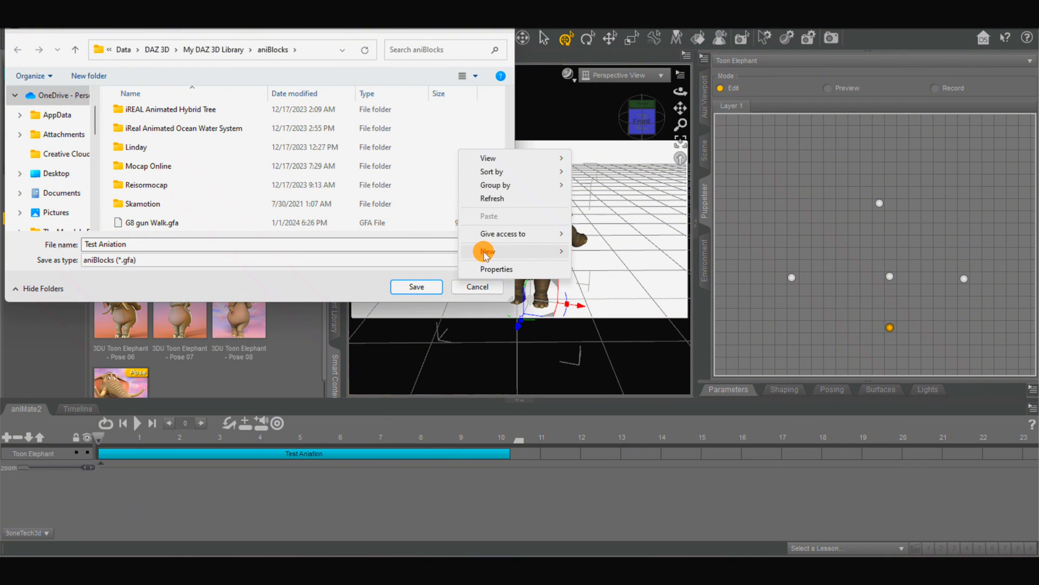
left_click(487, 251)
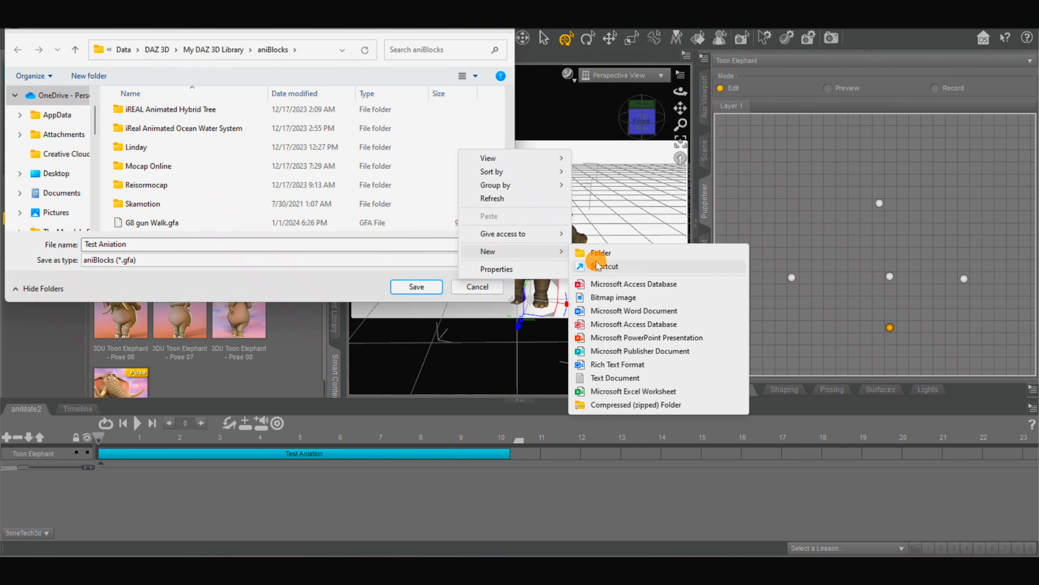
left_click(600, 255)
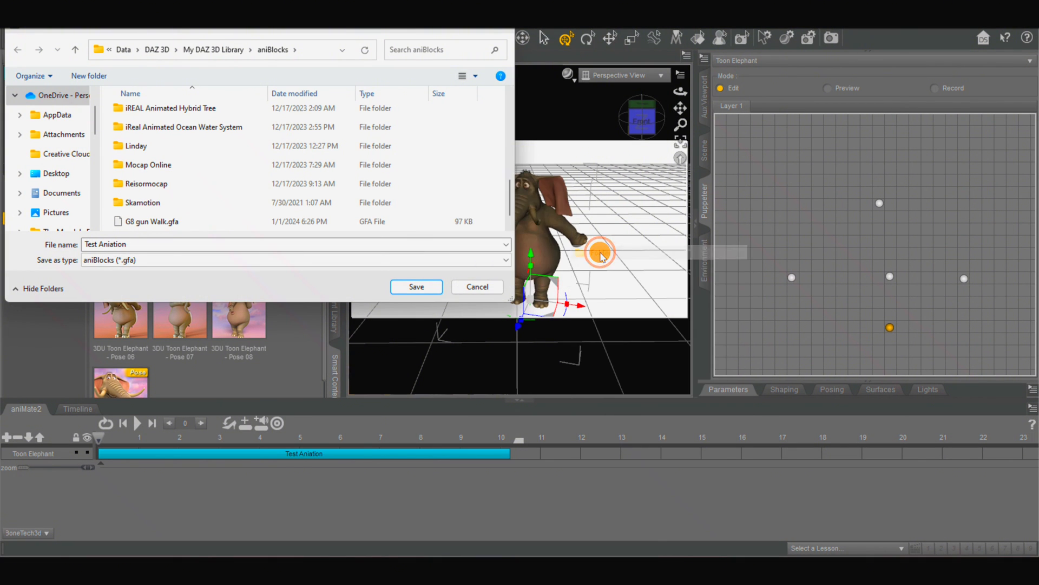
left_click(88, 75)
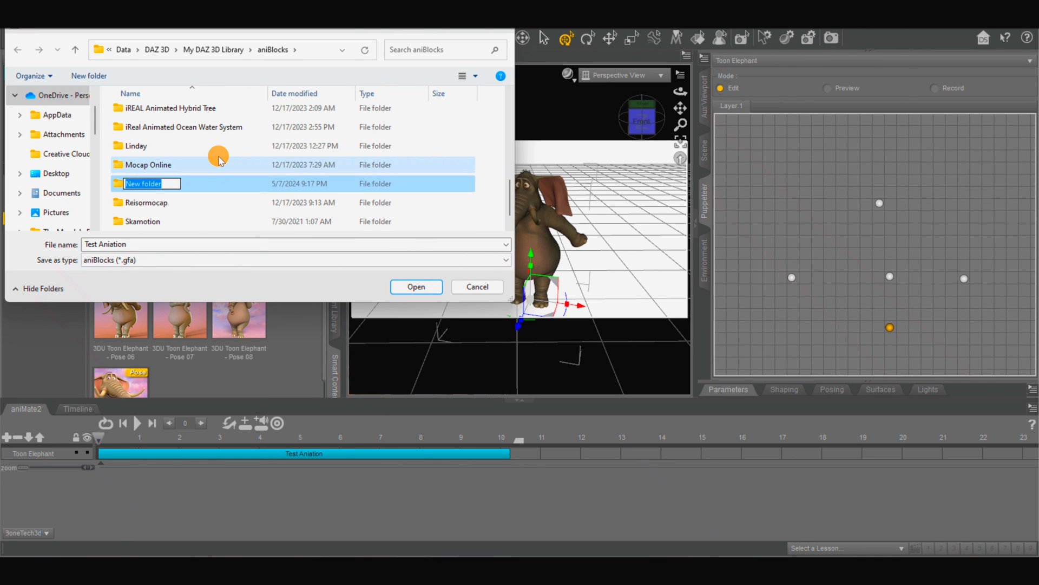
type("Test")
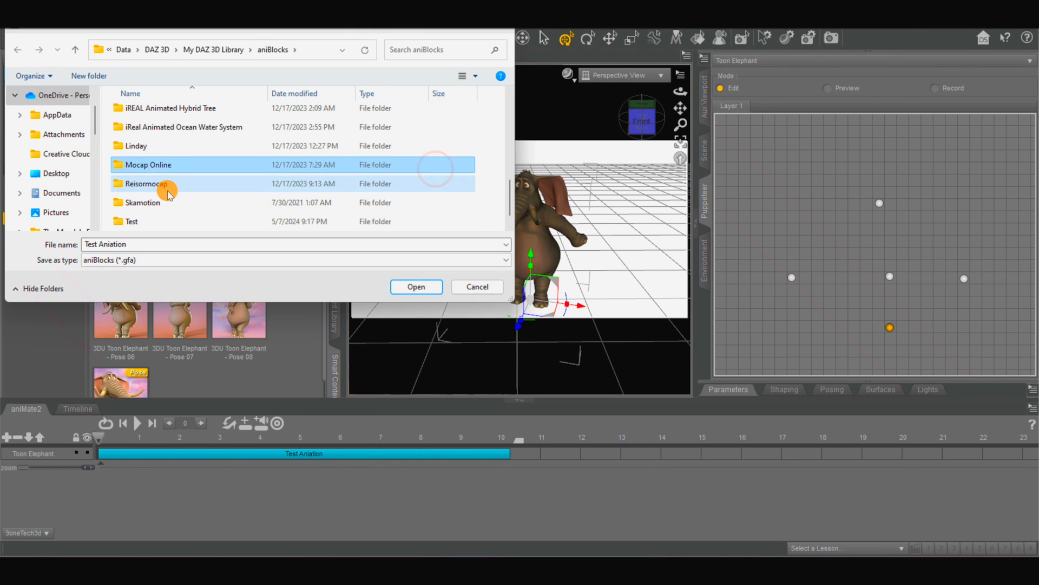
left_click(139, 221)
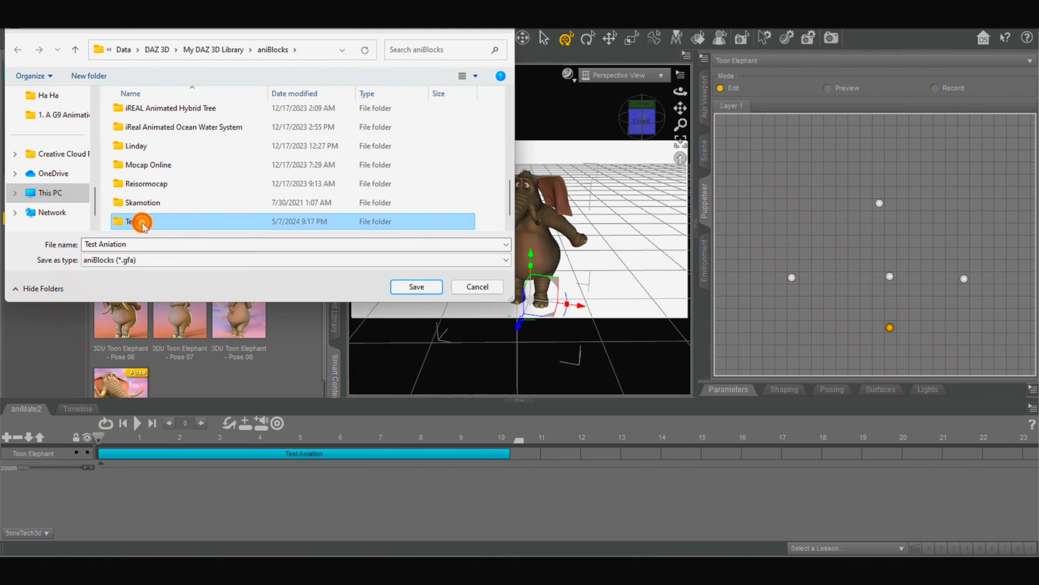
double_click(140, 221)
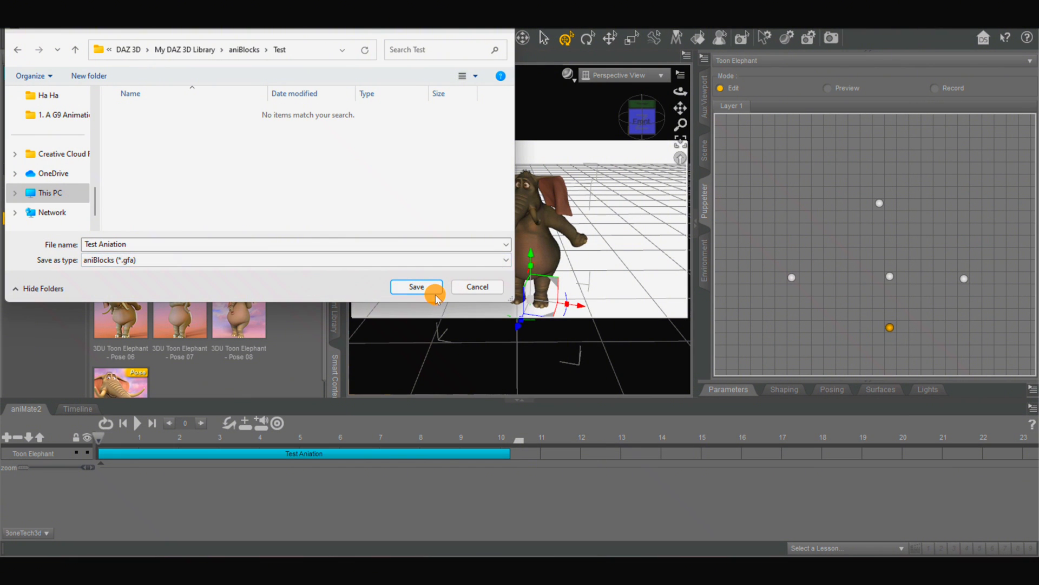
mouse_move(426, 323)
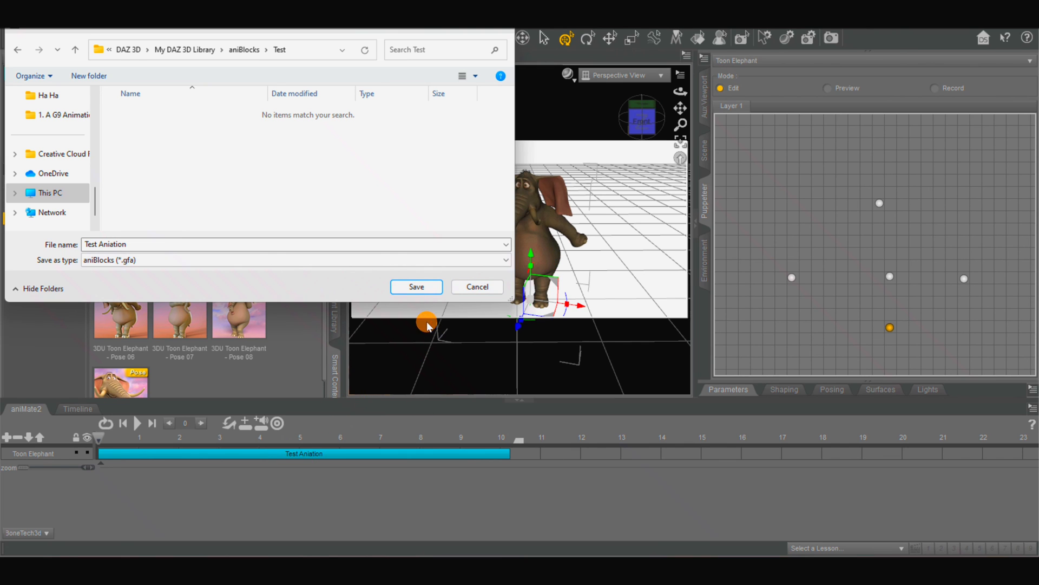
left_click(416, 286)
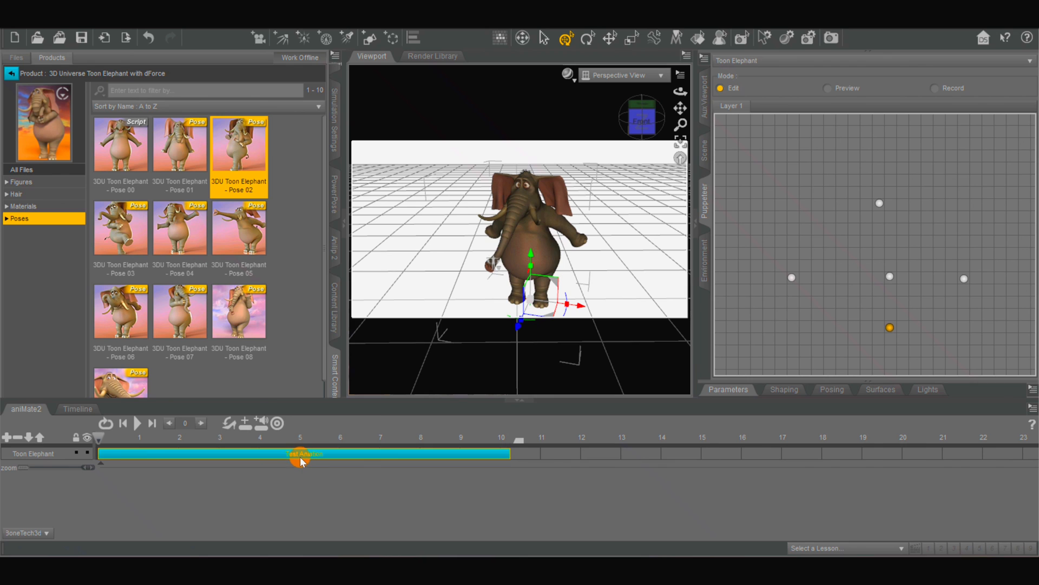
- Clear the scene, load the 3DU Toon Elephant from Smart Content, and go to frame 0
right_click(295, 455)
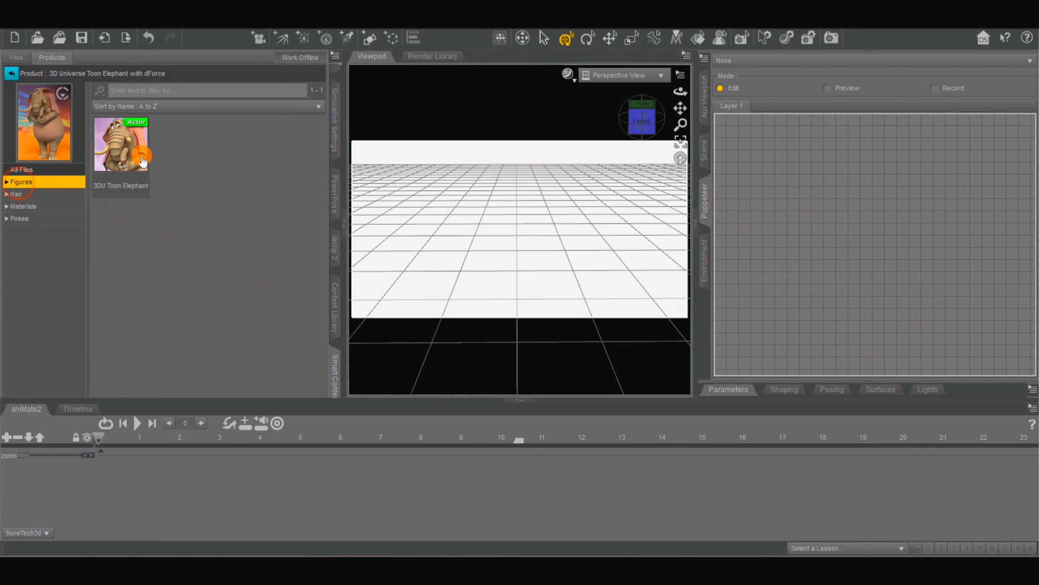
double_click(121, 142)
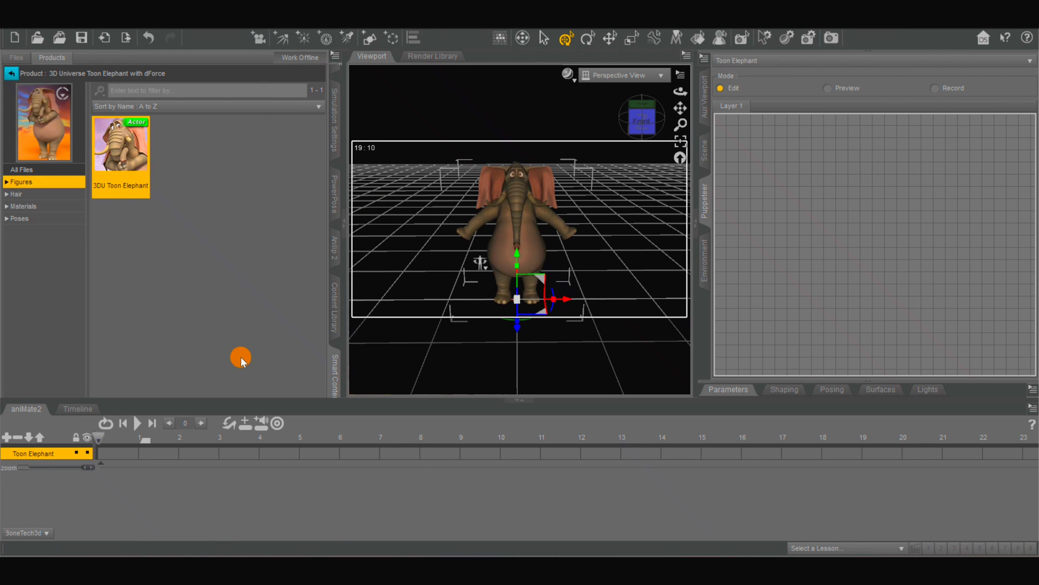
left_click(137, 422)
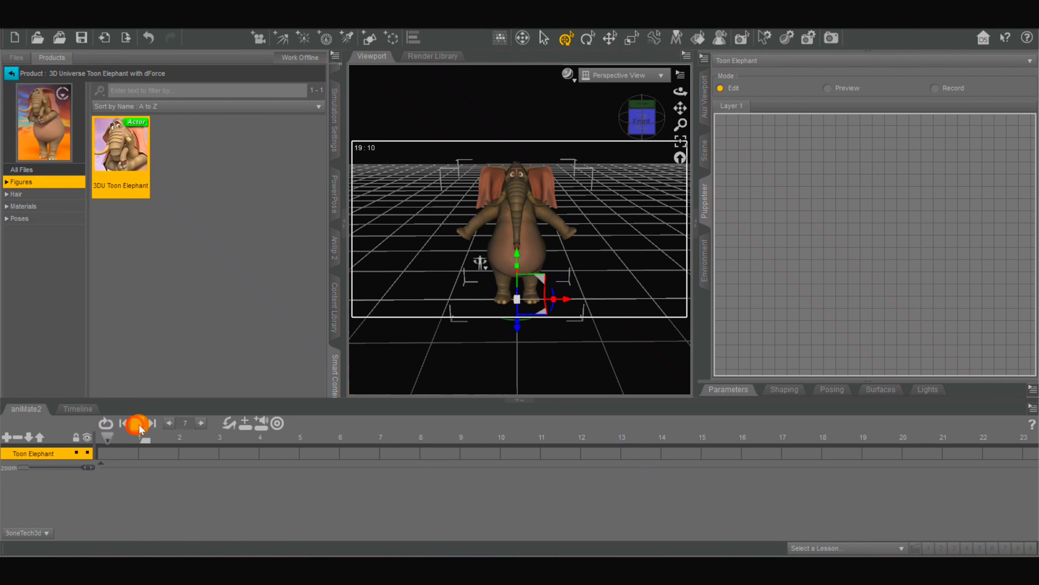
left_click(123, 423)
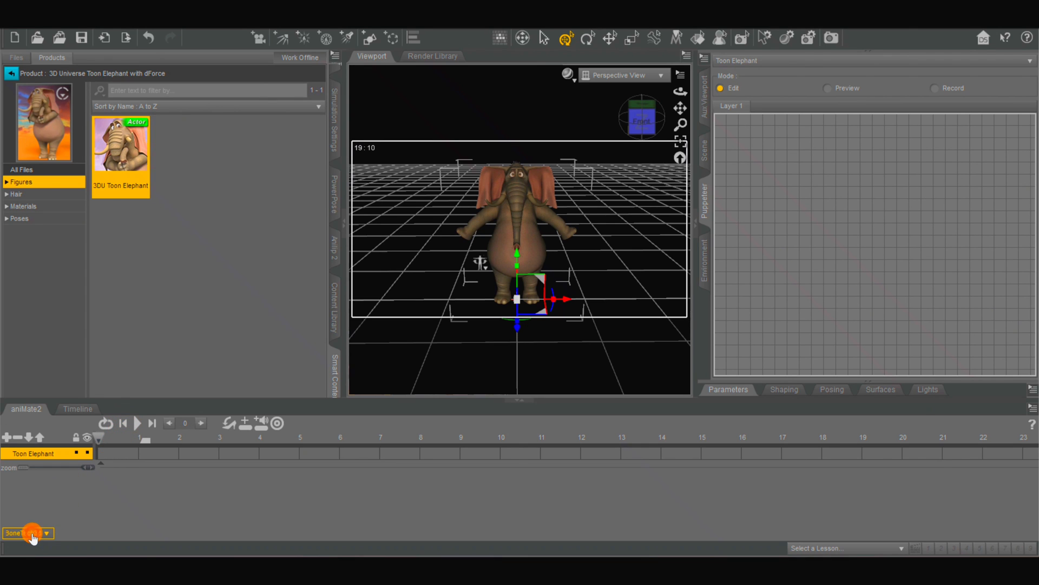
- Switch the aniBlocks list to the Test folder and add Test Aniation to the elephant's track
left_click(30, 532)
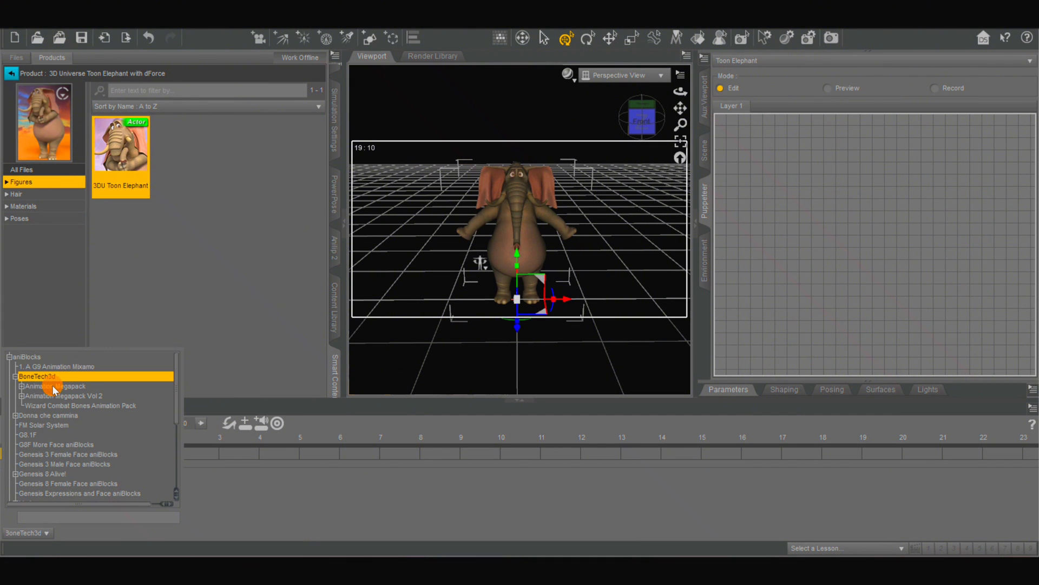
scroll("down", 3)
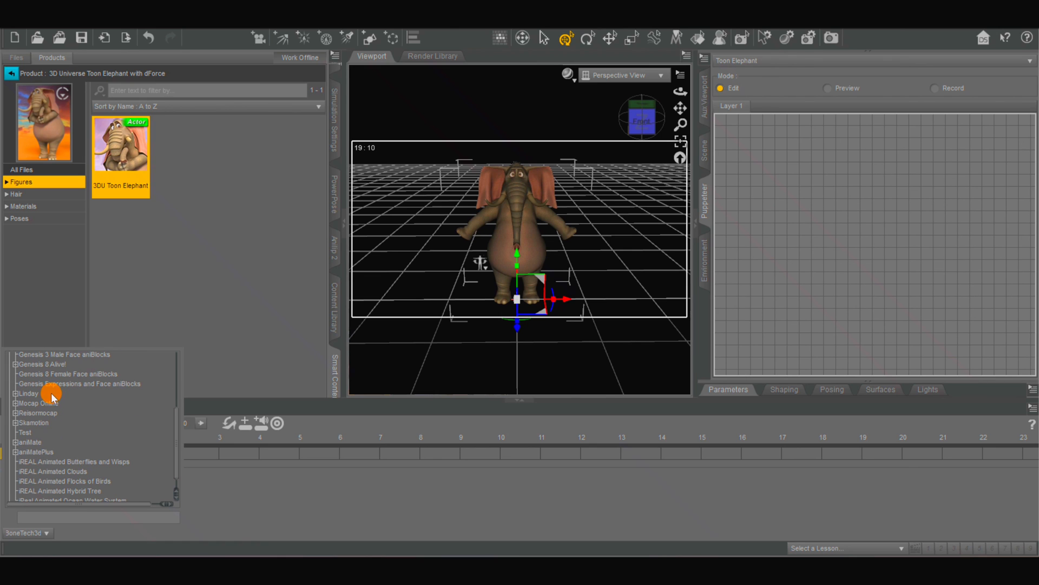
left_click(92, 532)
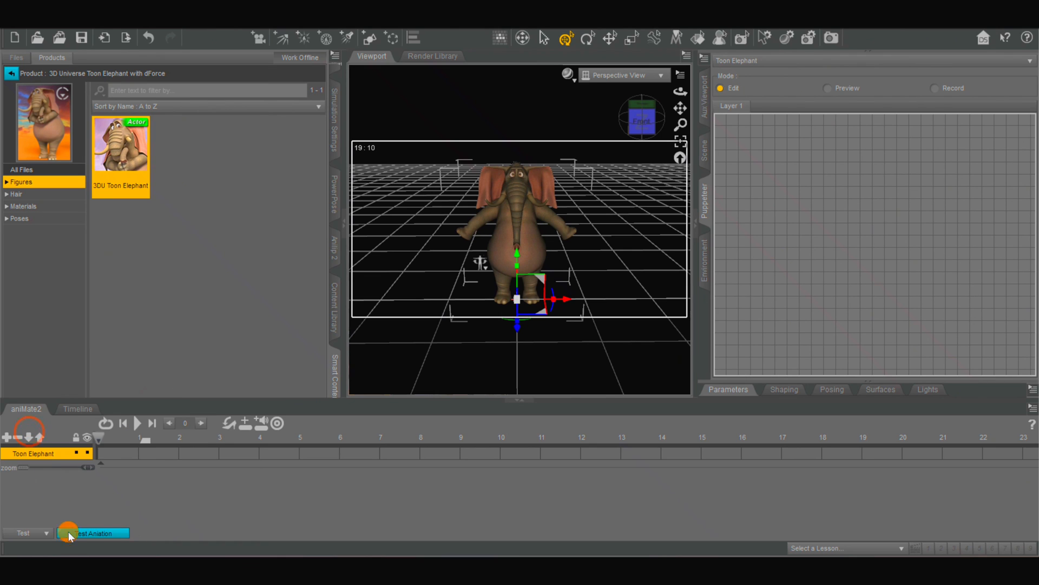
left_click(93, 532)
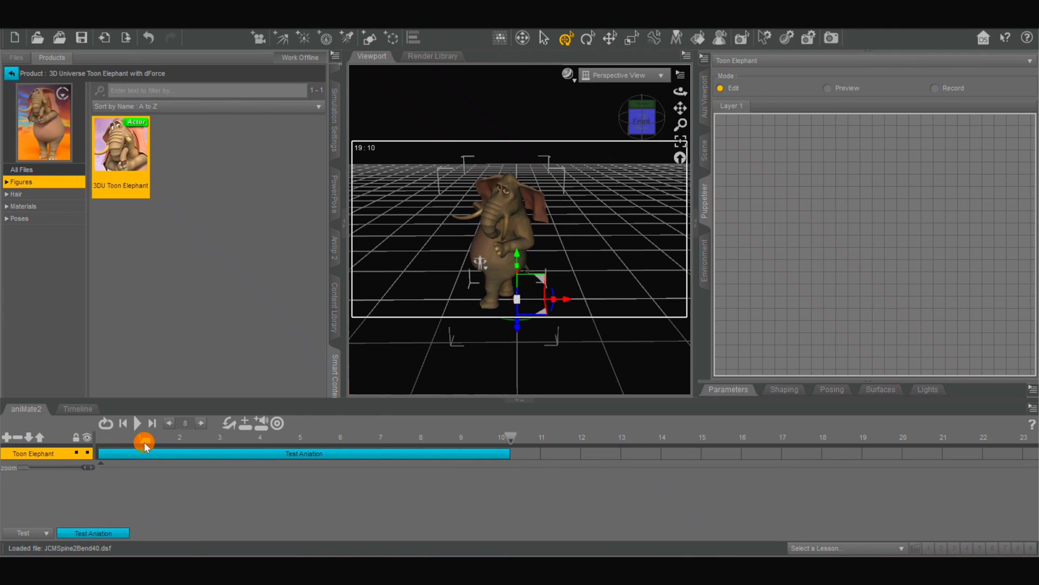
mouse_move(143, 444)
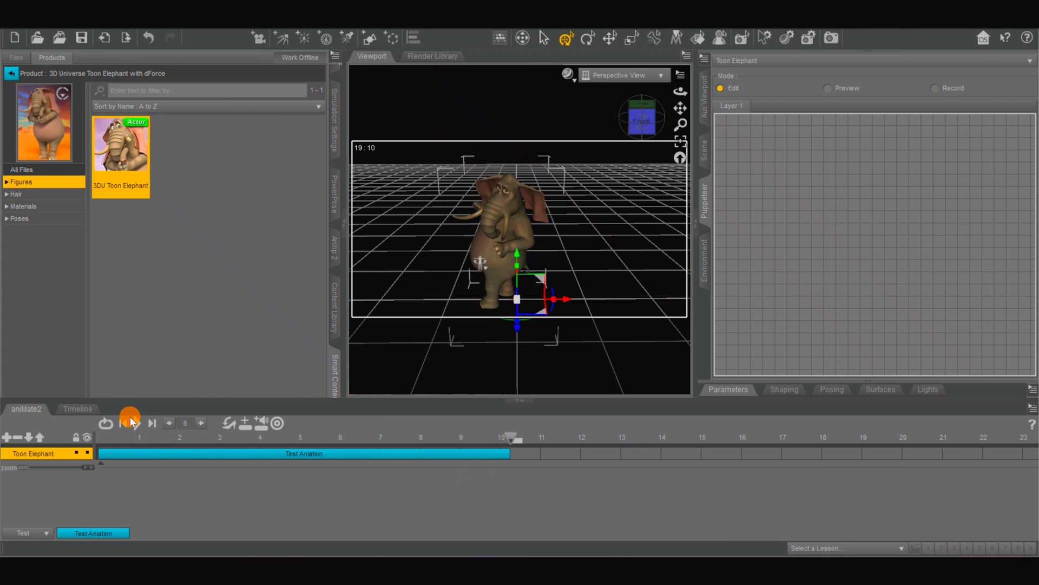
- Play Test Aniation on the Toon Elephant from the aniMate2 pane
left_click(122, 423)
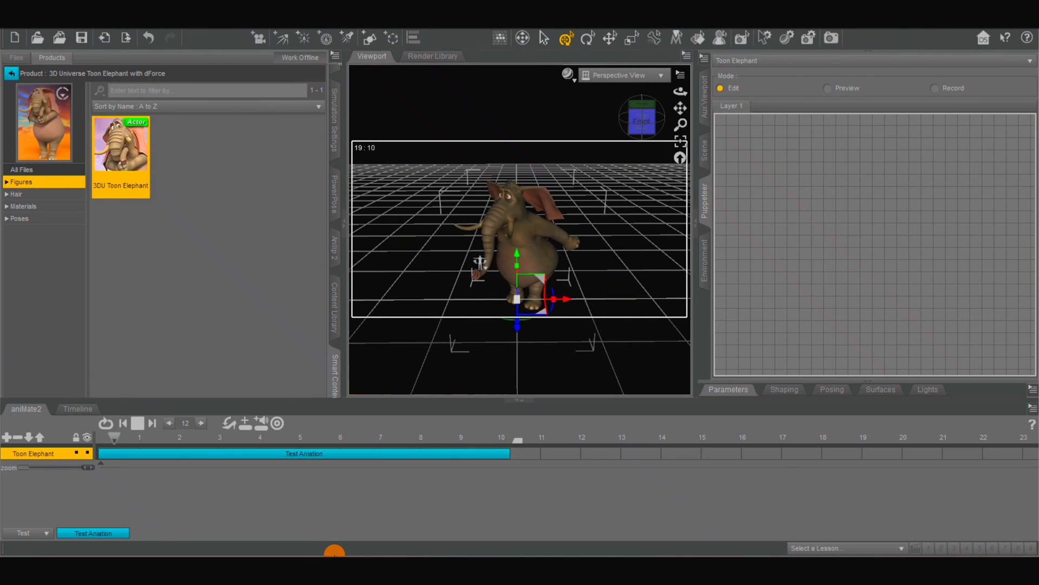
left_click(169, 423)
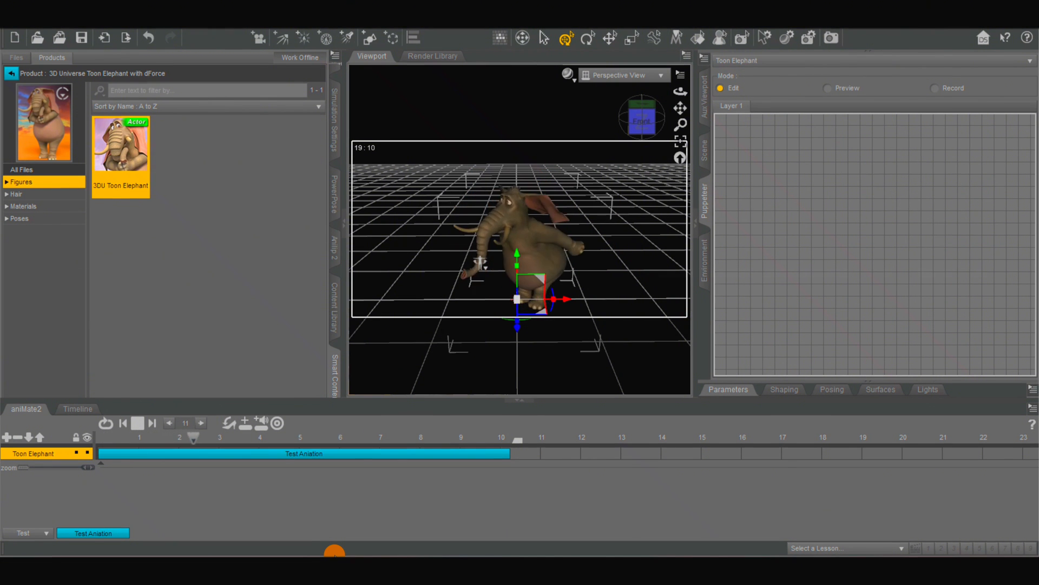